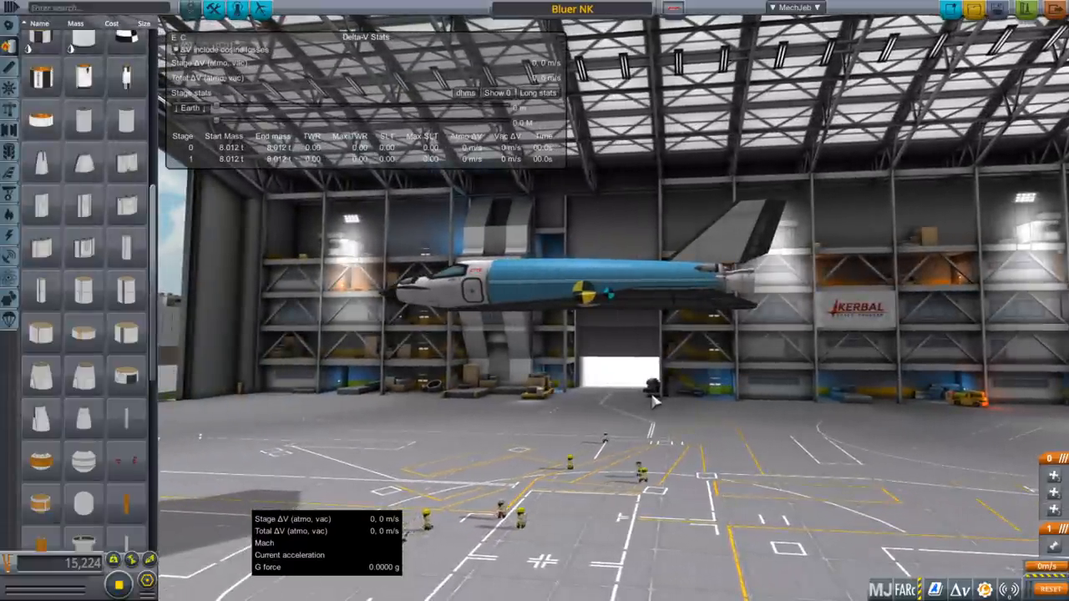
mouse_move(653, 386)
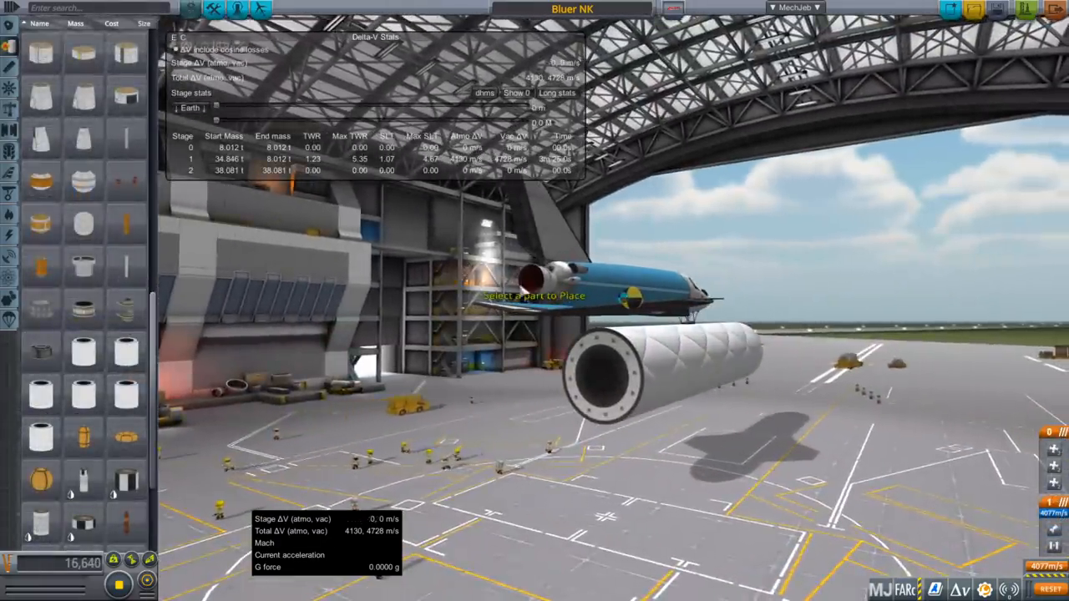
- Attach the large engine-equipped tank radially beneath the Bluer NK orbiter
right_click(551, 276)
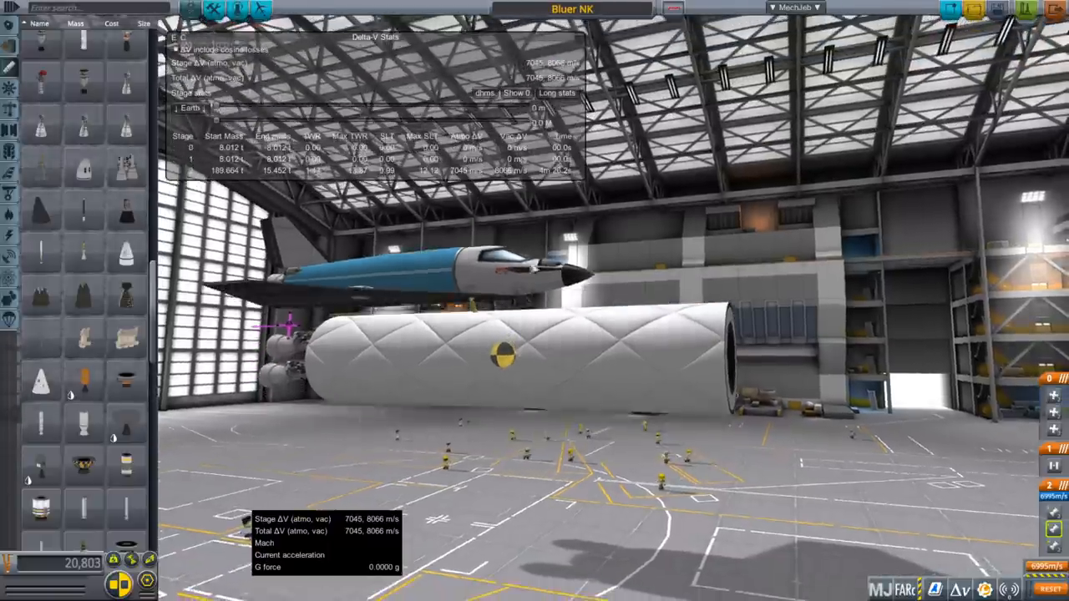
click(485, 351)
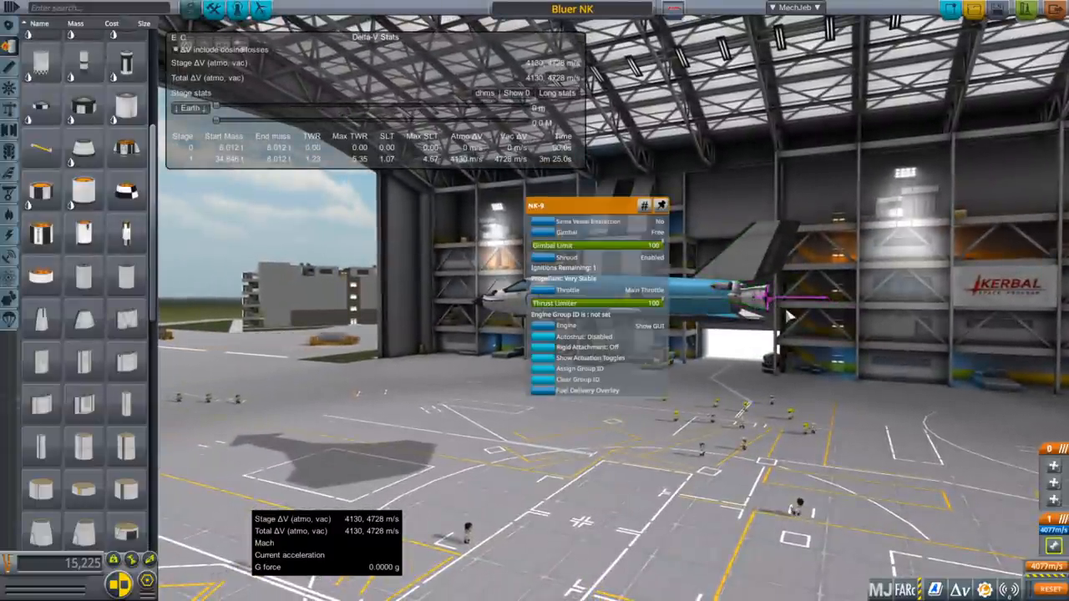
mouse_move(881, 334)
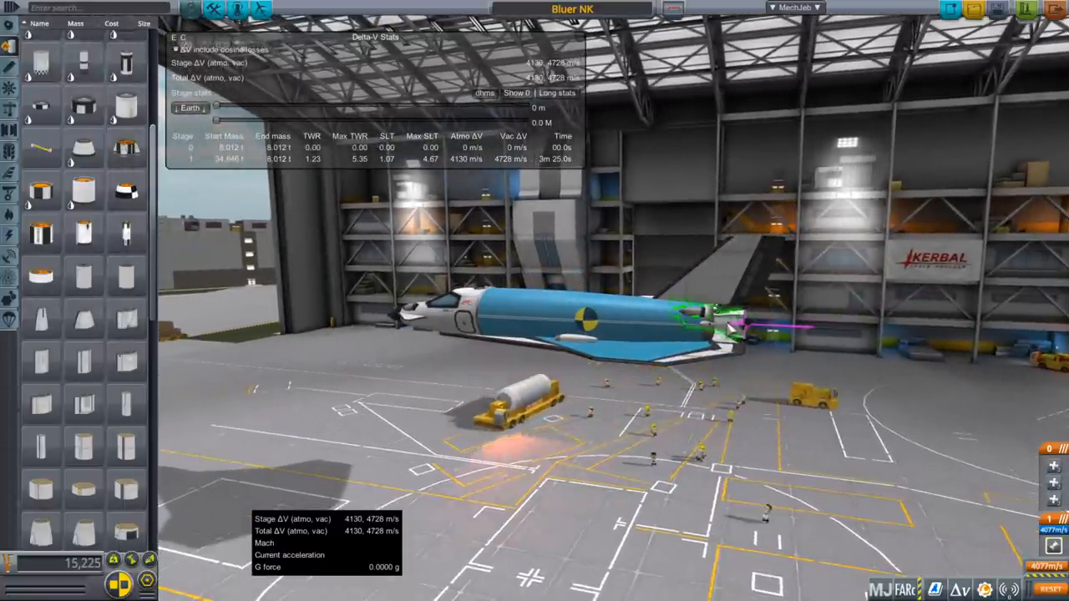
mouse_move(551, 321)
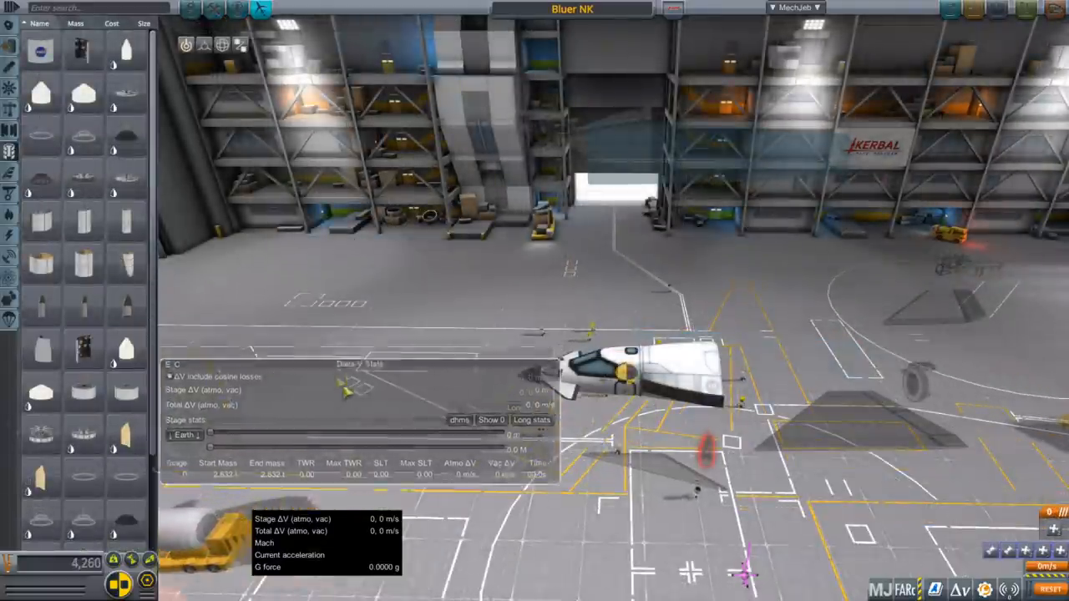
mouse_move(83, 222)
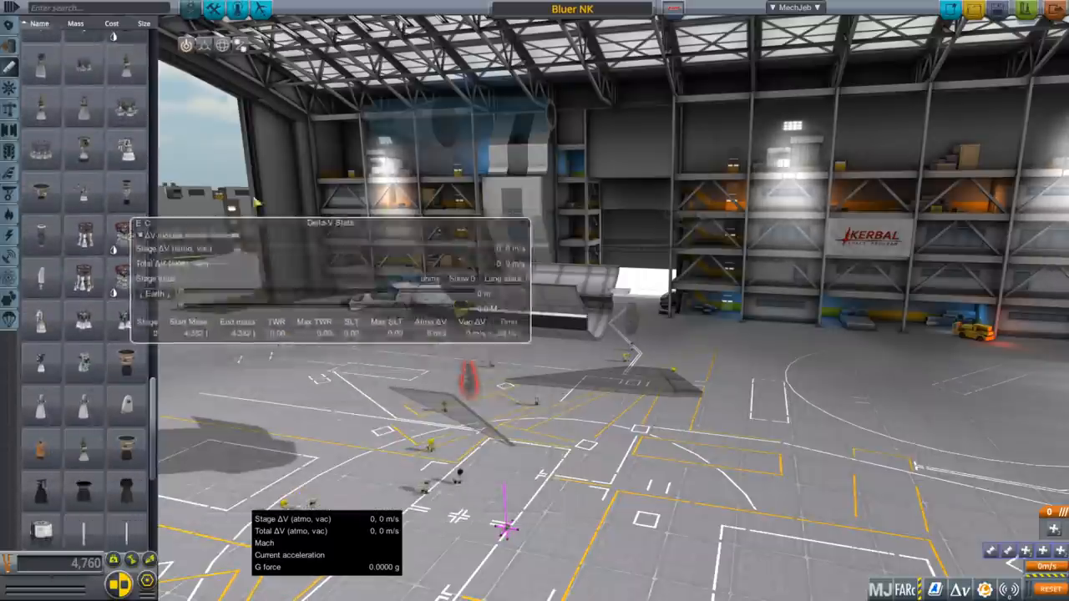
mouse_move(42, 363)
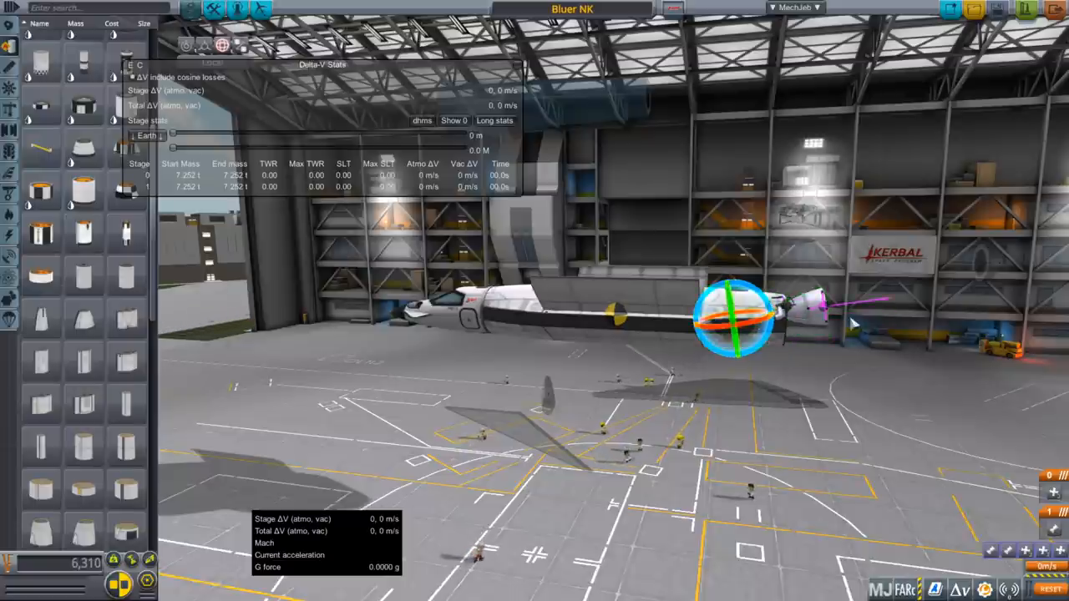
click(204, 45)
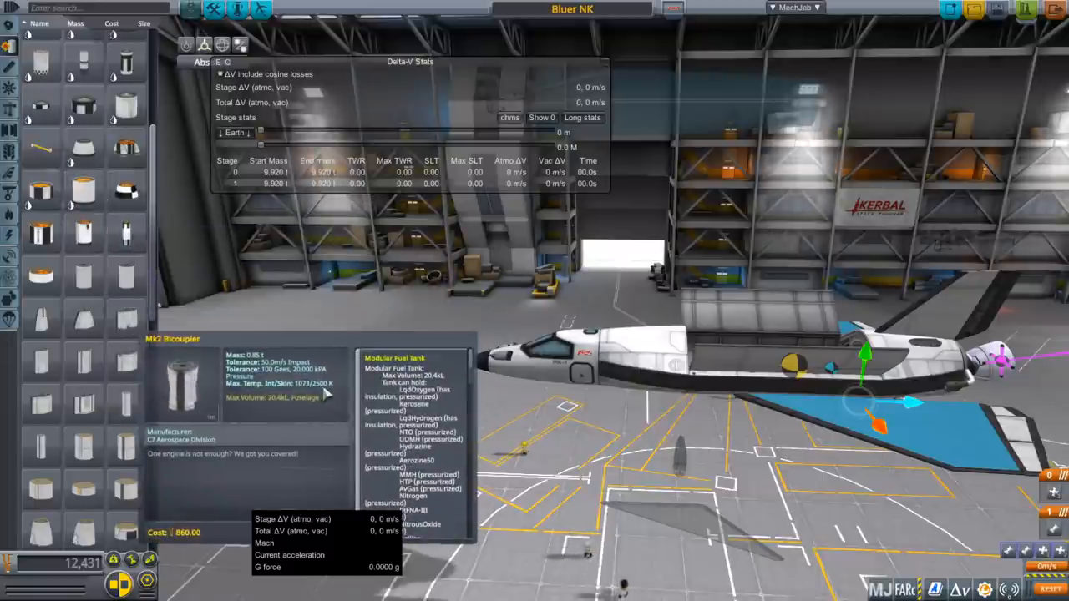
mouse_move(41, 320)
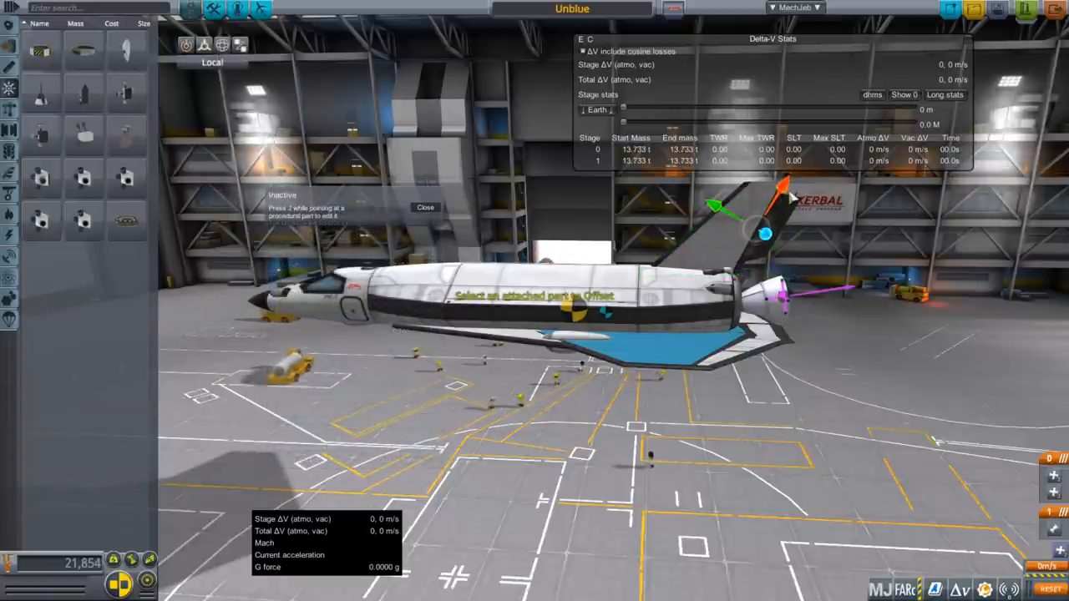
- Open FAR's Data + Stability Derivatives analysis for Unblue and enter altitude 20
click(203, 45)
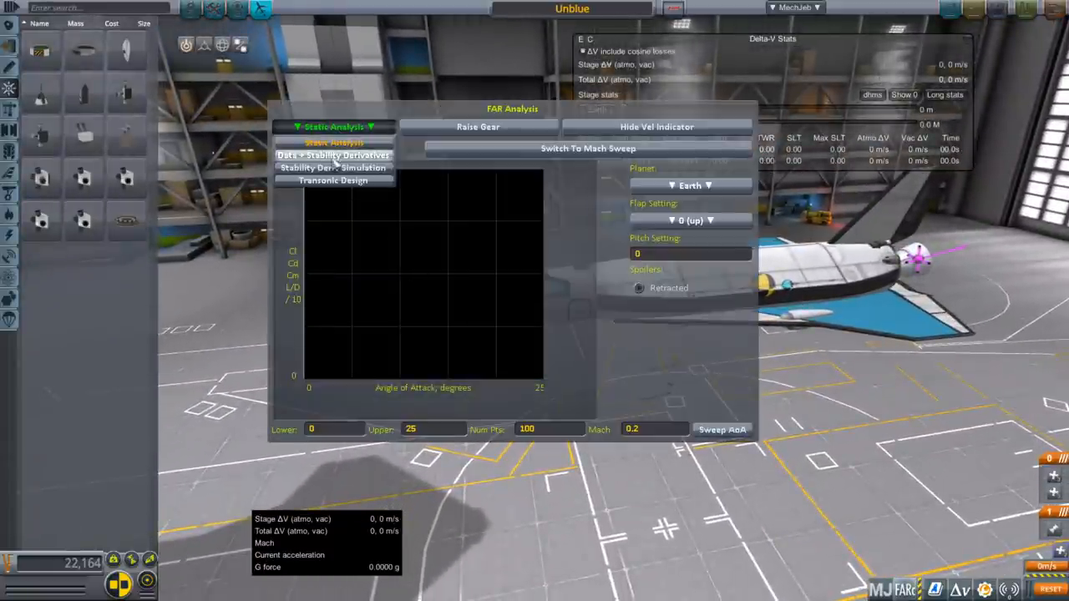
click(334, 156)
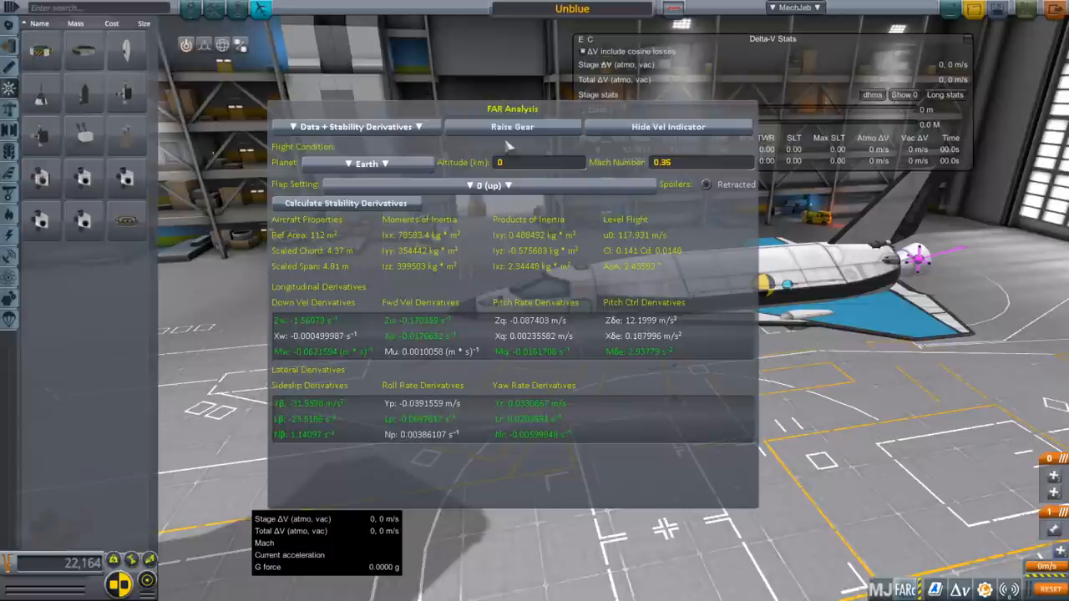
drag(512, 108, 394, 46)
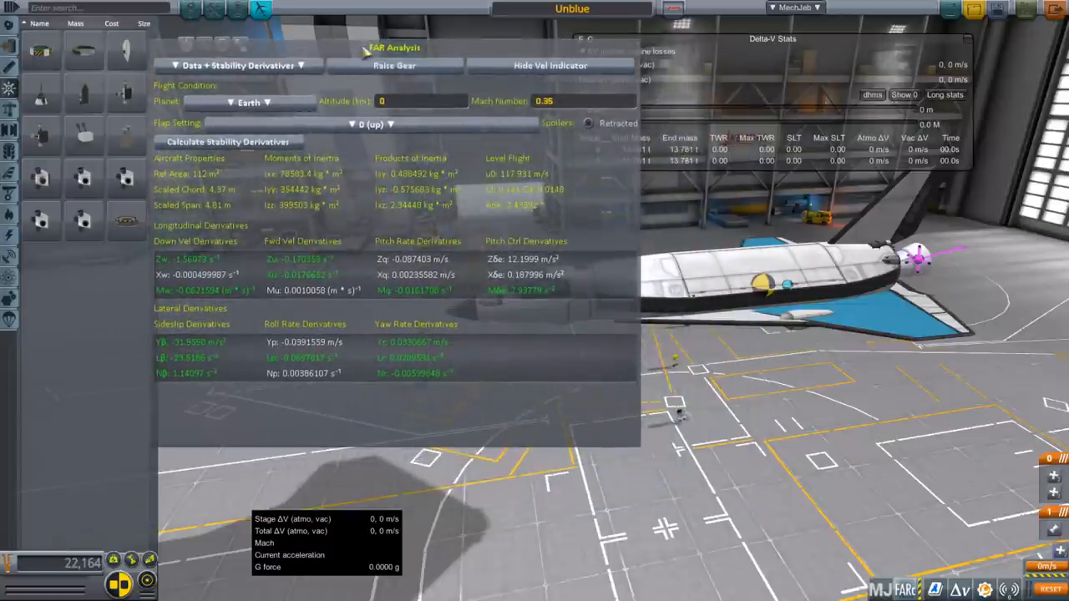
mouse_move(522, 217)
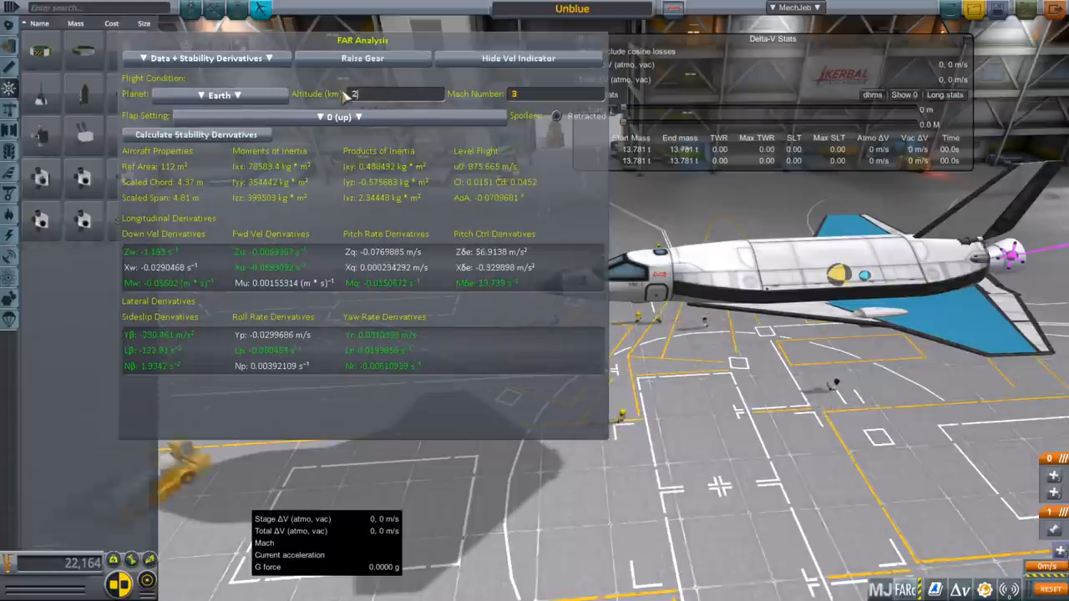
text(20)
click(558, 94)
text(4)
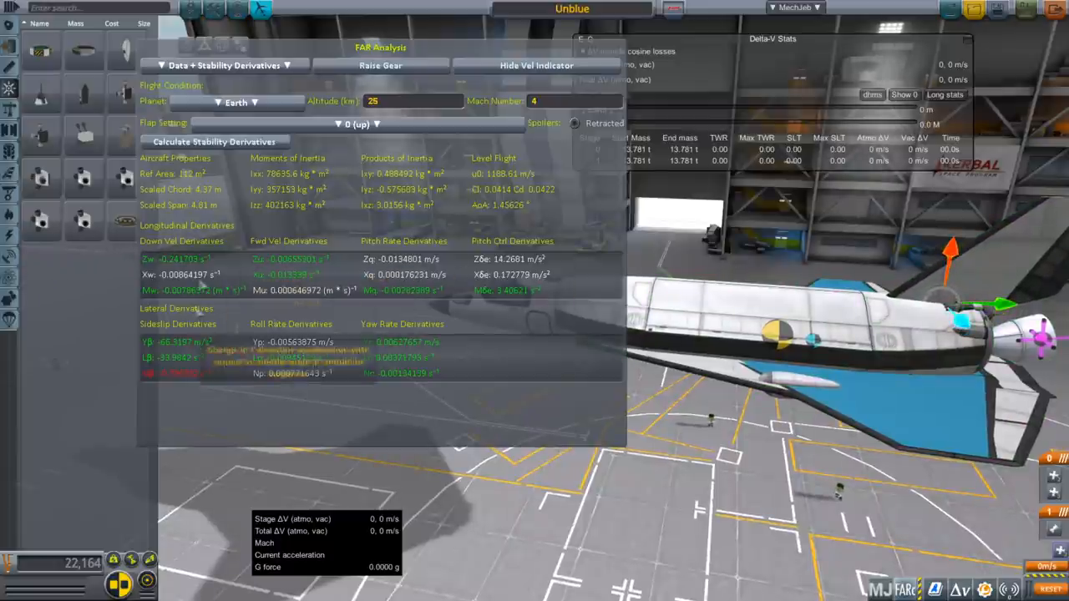
- Recalculate the stability derivatives, then start editing the altitude toward 40 km
click(215, 142)
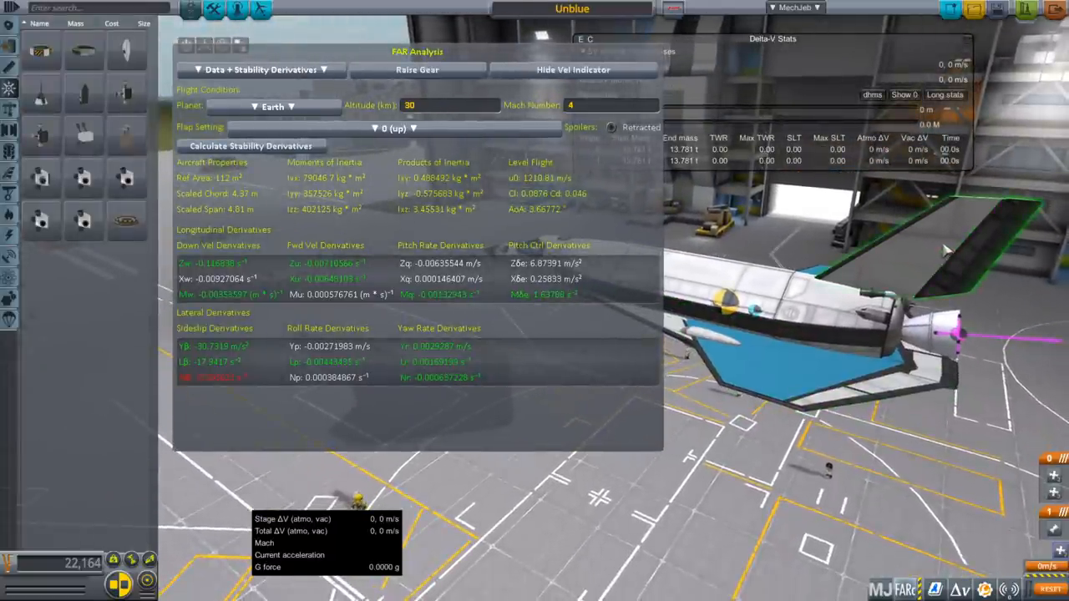
mouse_move(911, 276)
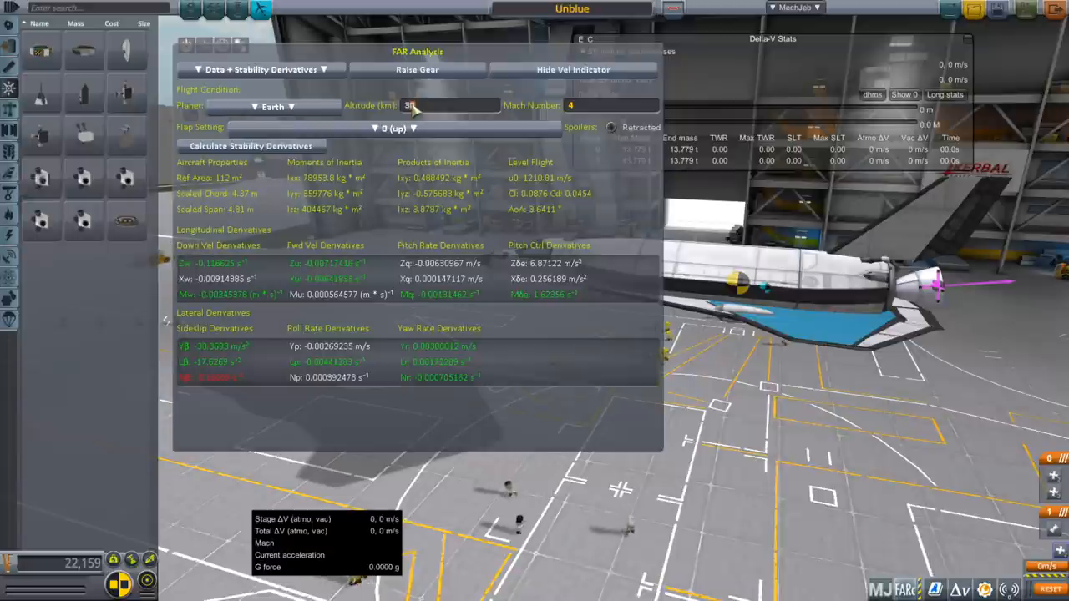
click(251, 147)
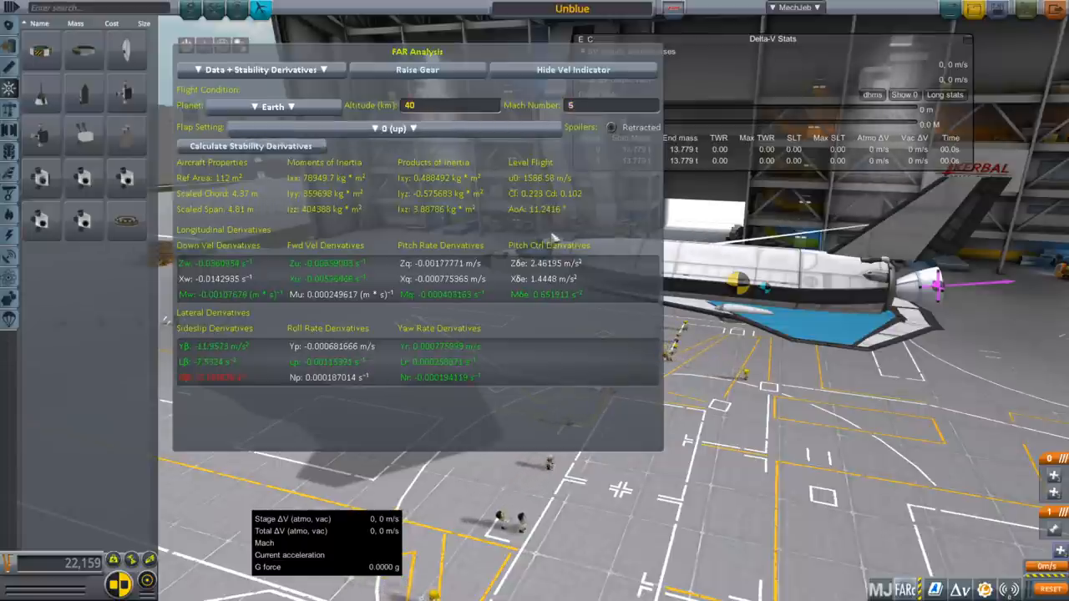
mouse_move(541, 216)
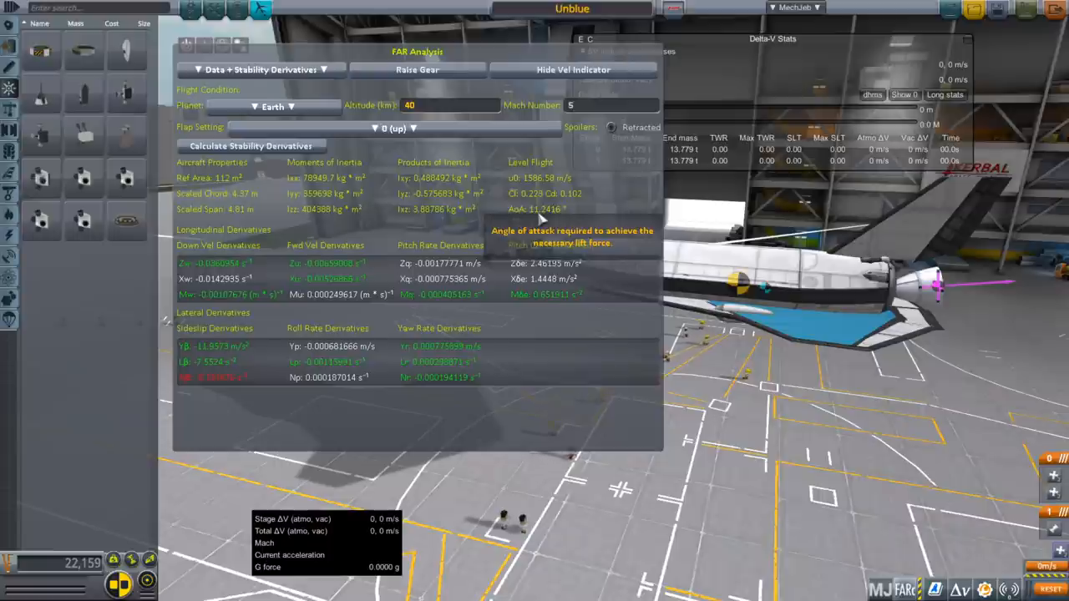
mouse_move(601, 117)
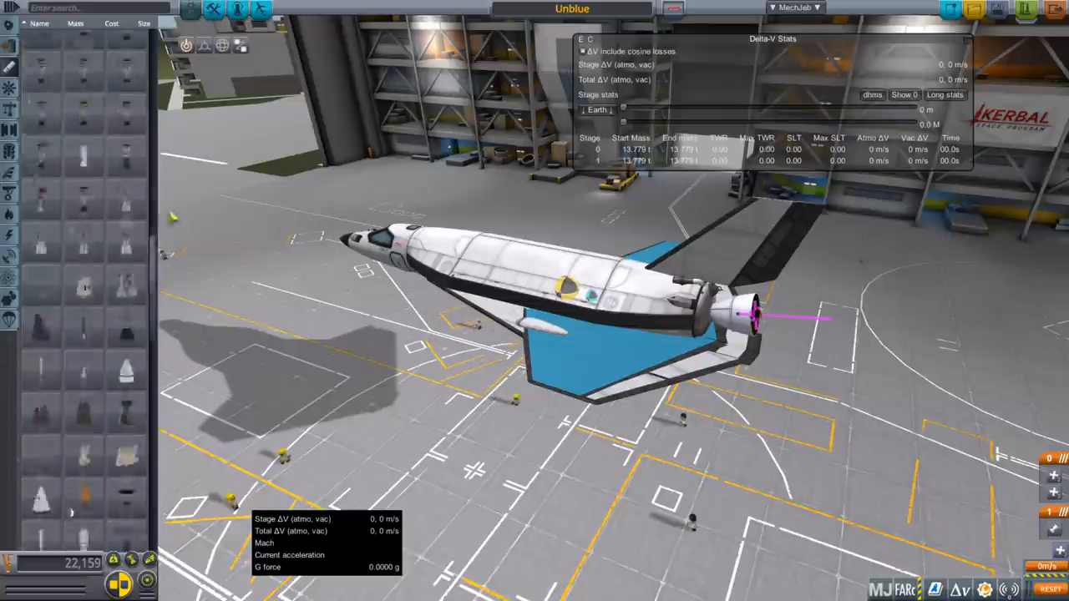
- Scroll the view toward the 2.2/3.6 kN MMH+NTO thruster part
scroll(down, 3)
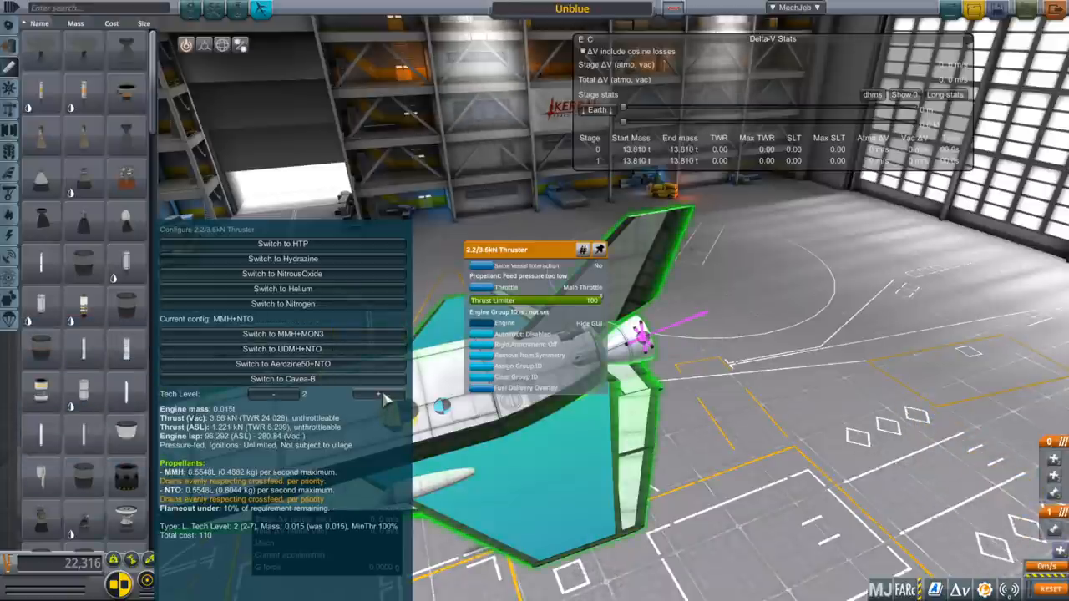
click(380, 394)
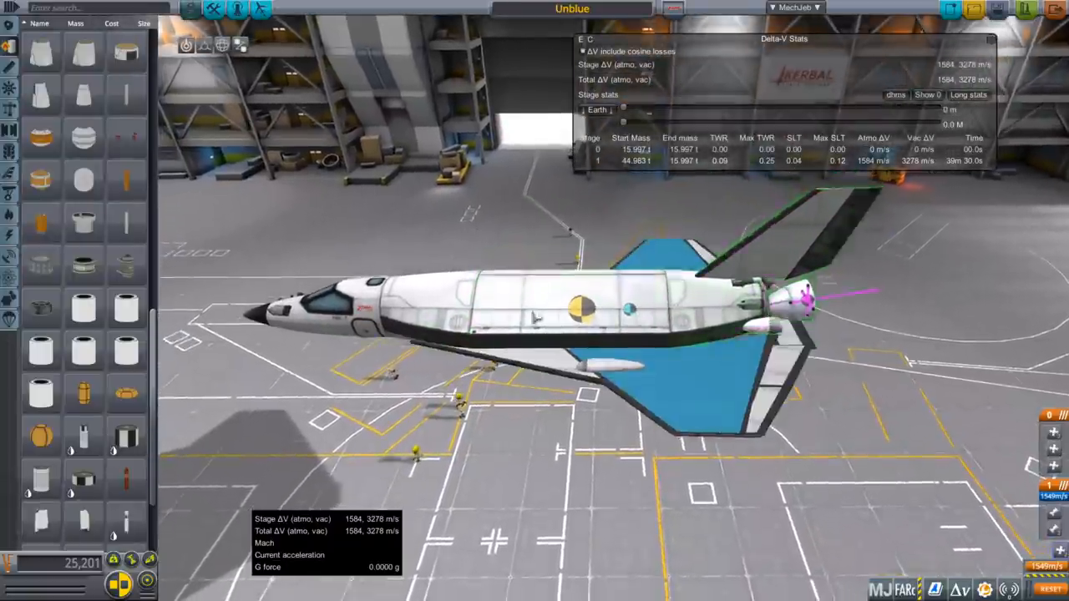
right_click(568, 314)
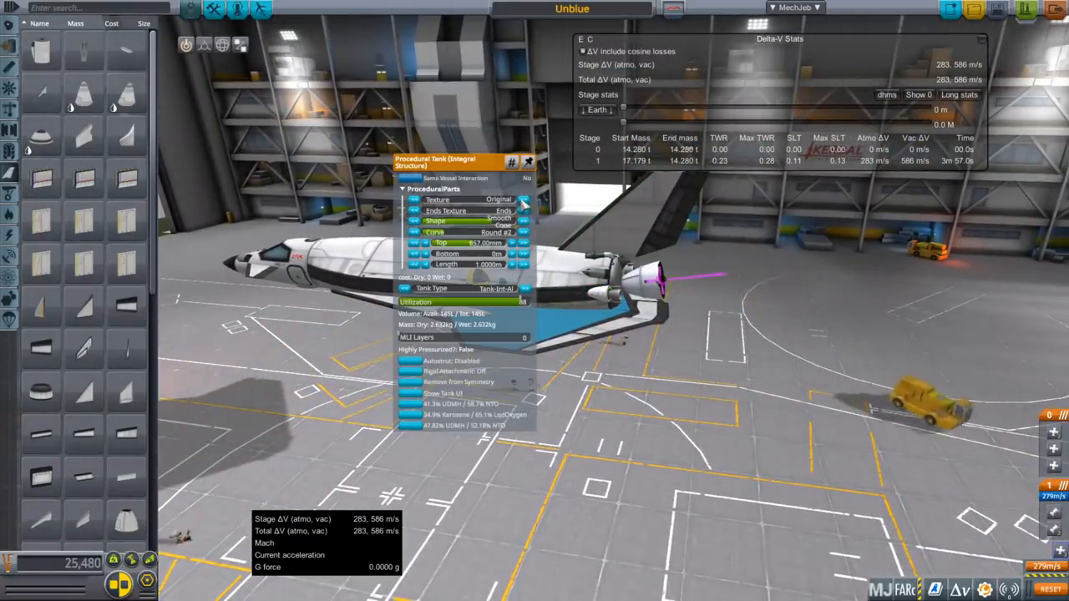
- Adjust a procedural tank setting, then open a VAB toolbar window
click(522, 200)
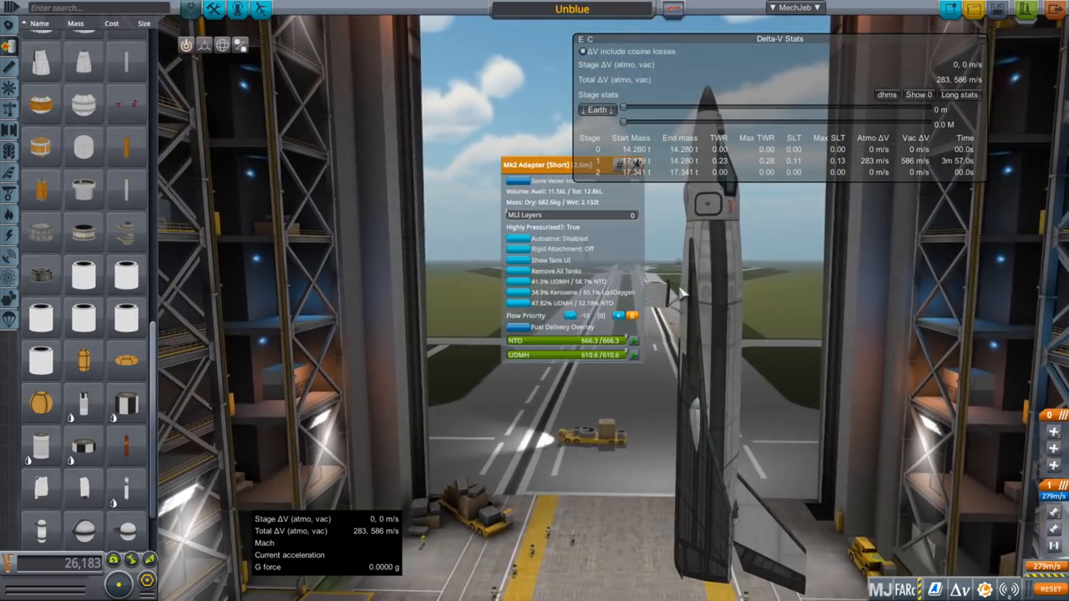
click(222, 45)
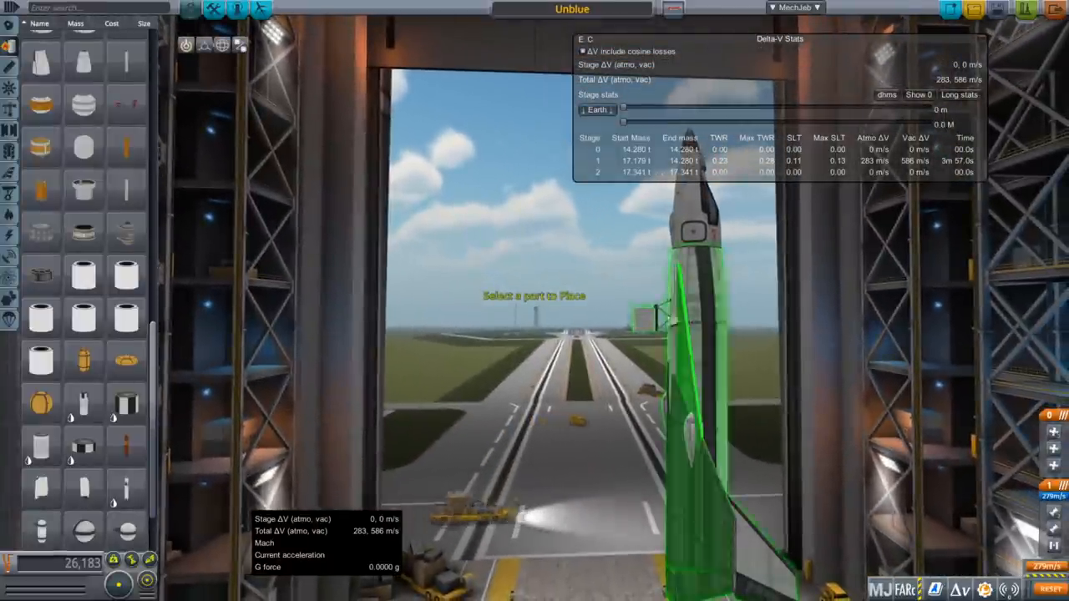
- Use the VAB toolbar while adding the quilted stage 2 Procedural Tank
click(203, 45)
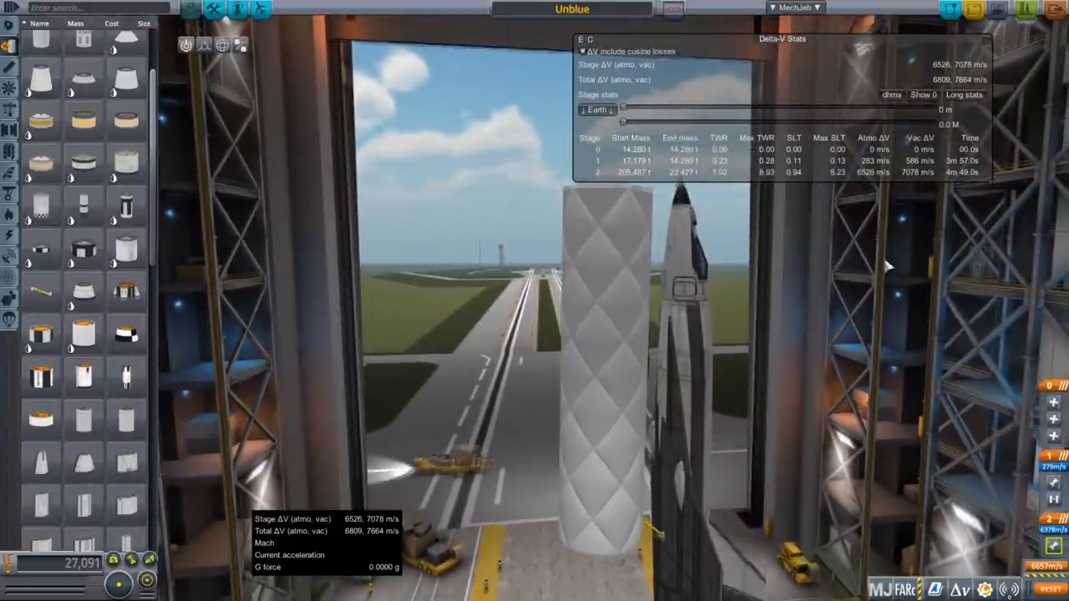
- Open the tall tank's tweakables and attach a procedural cone on top
click(606, 334)
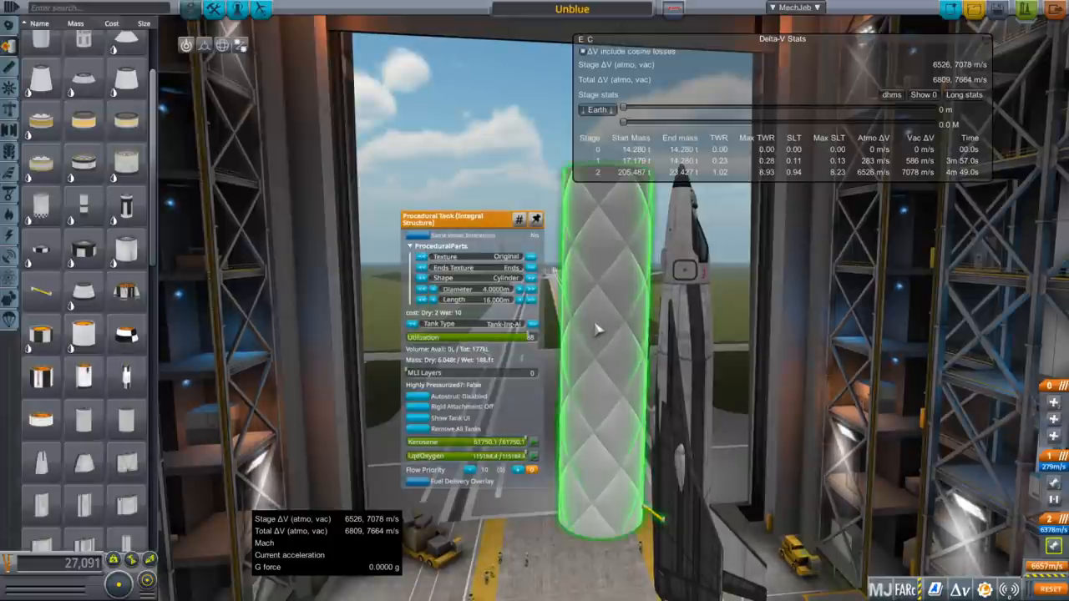
click(509, 324)
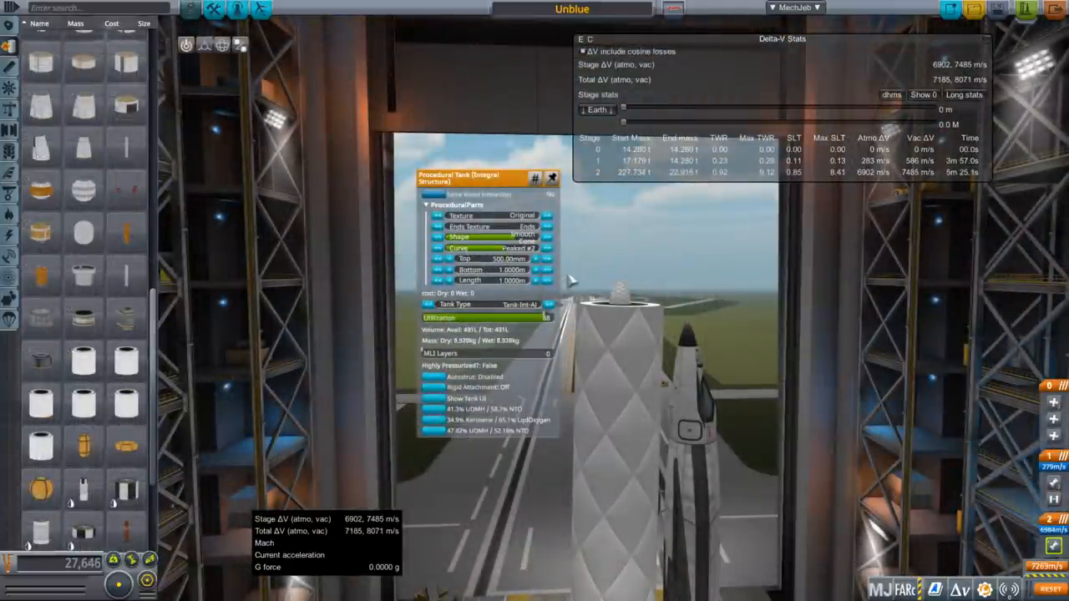
- Set the cone's Top to 0 m, Bottom 4 m, Length 6 m, and texture Ablative
click(439, 248)
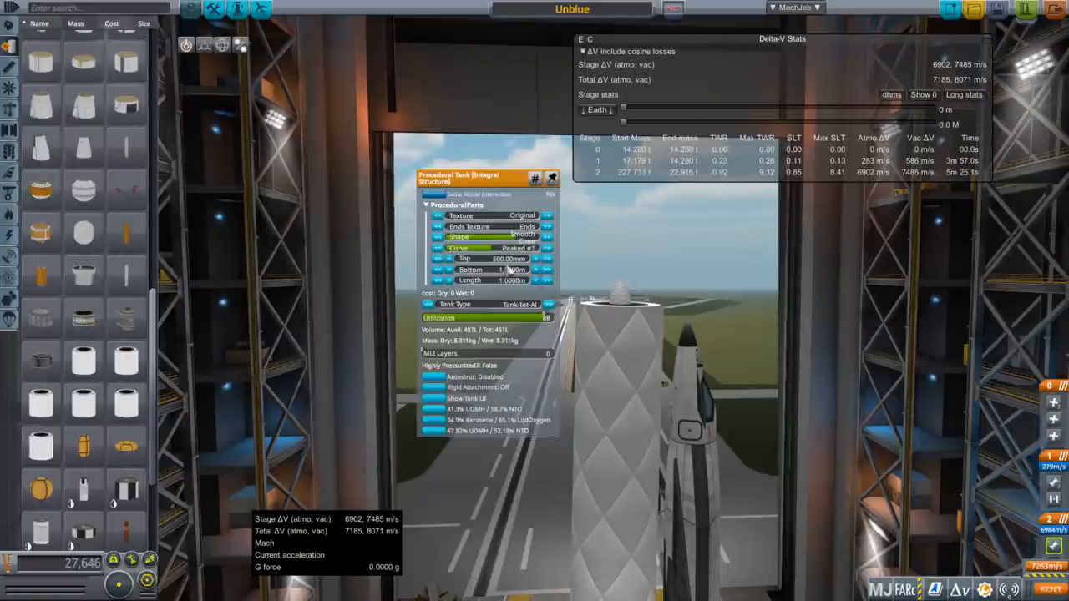
click(547, 259)
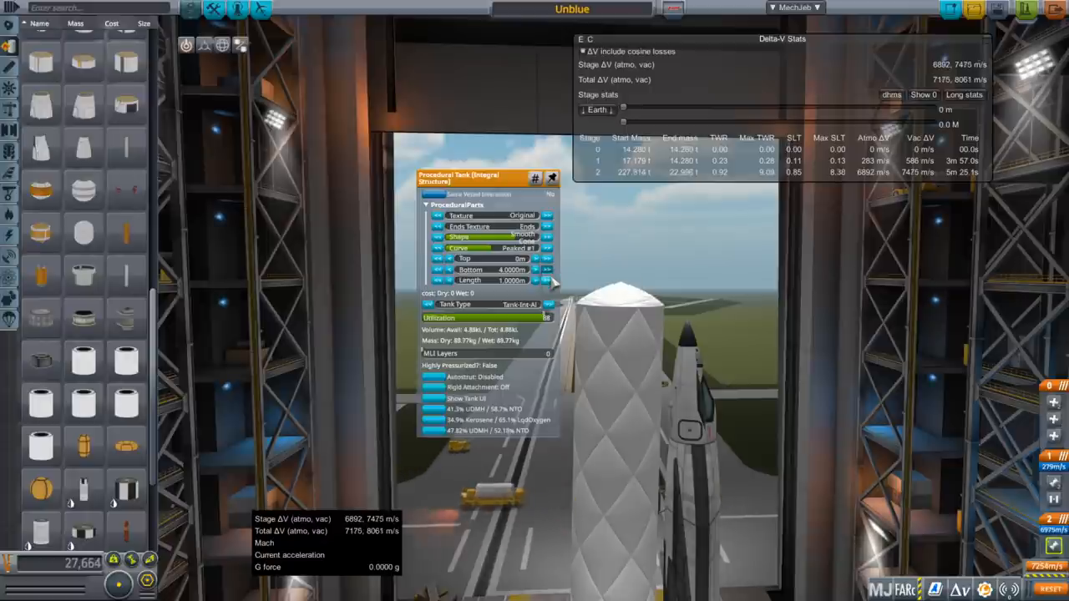
click(548, 280)
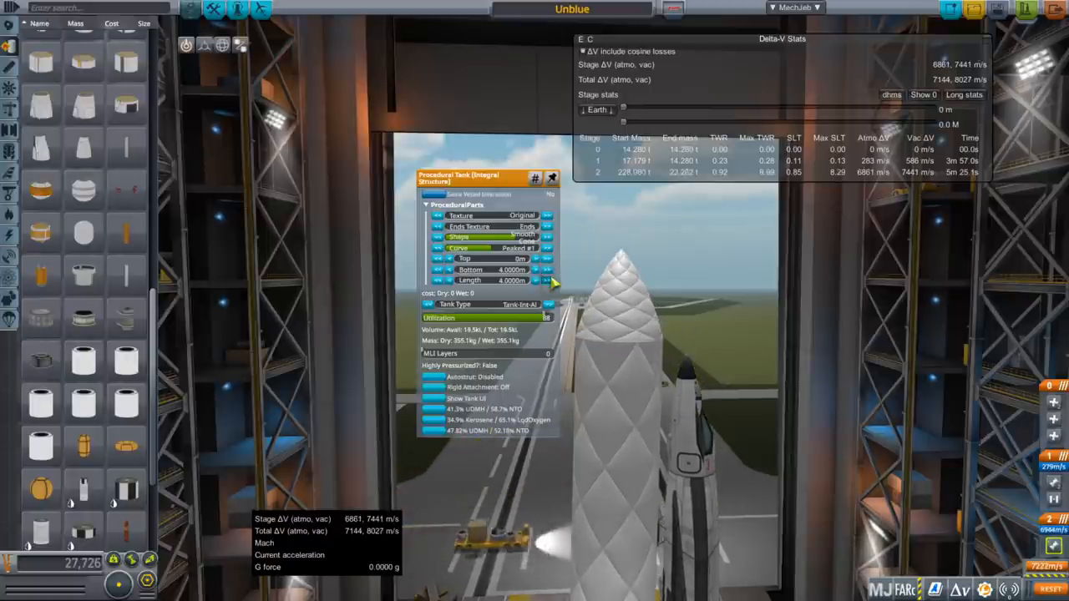
click(548, 277)
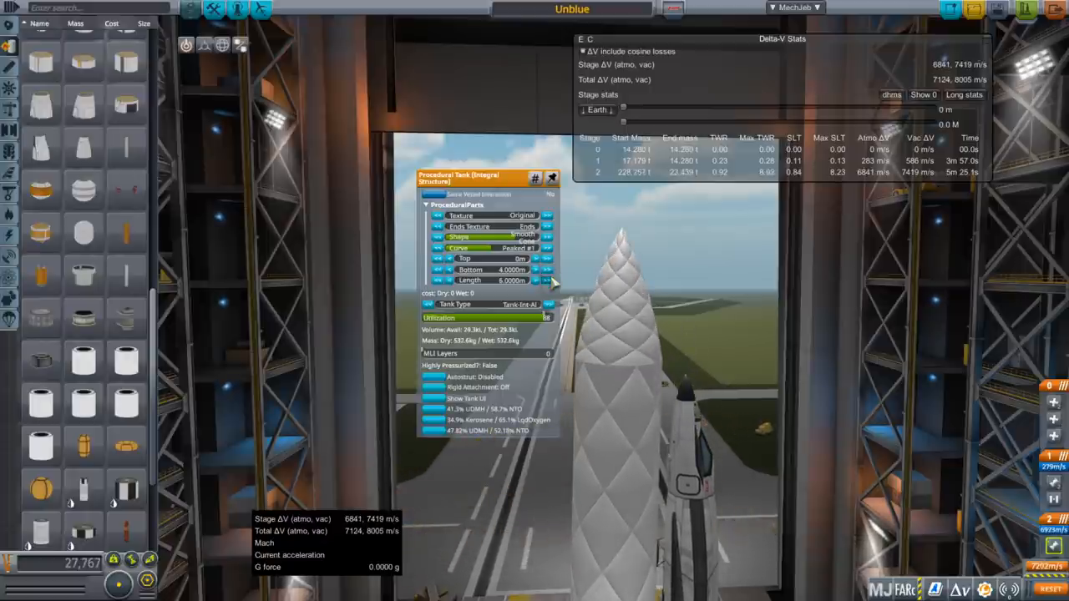
click(548, 248)
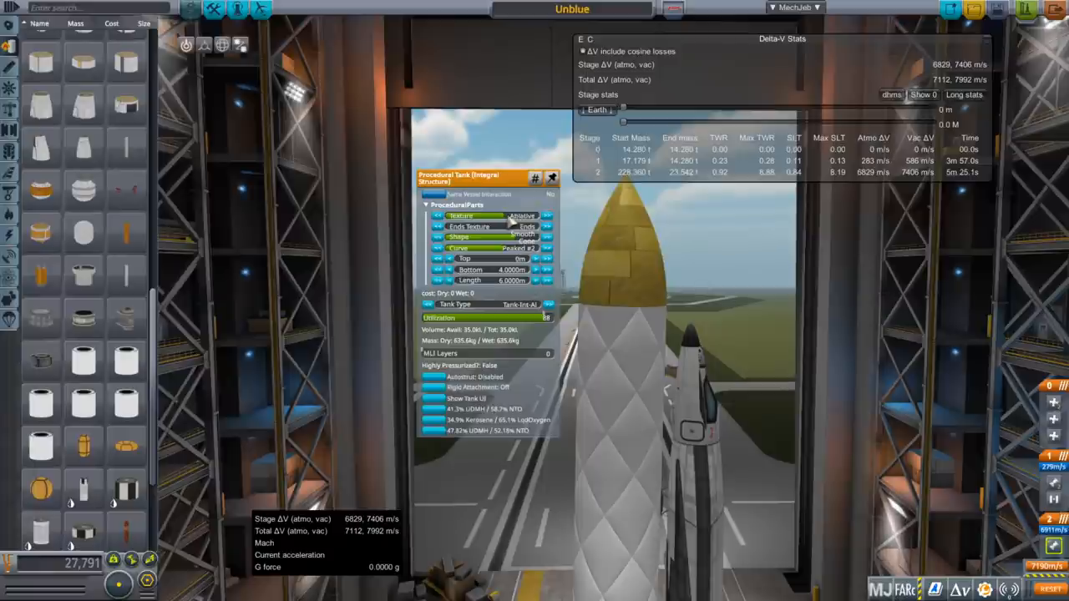
- Cycle through several alternative textures on the nose cone
click(547, 216)
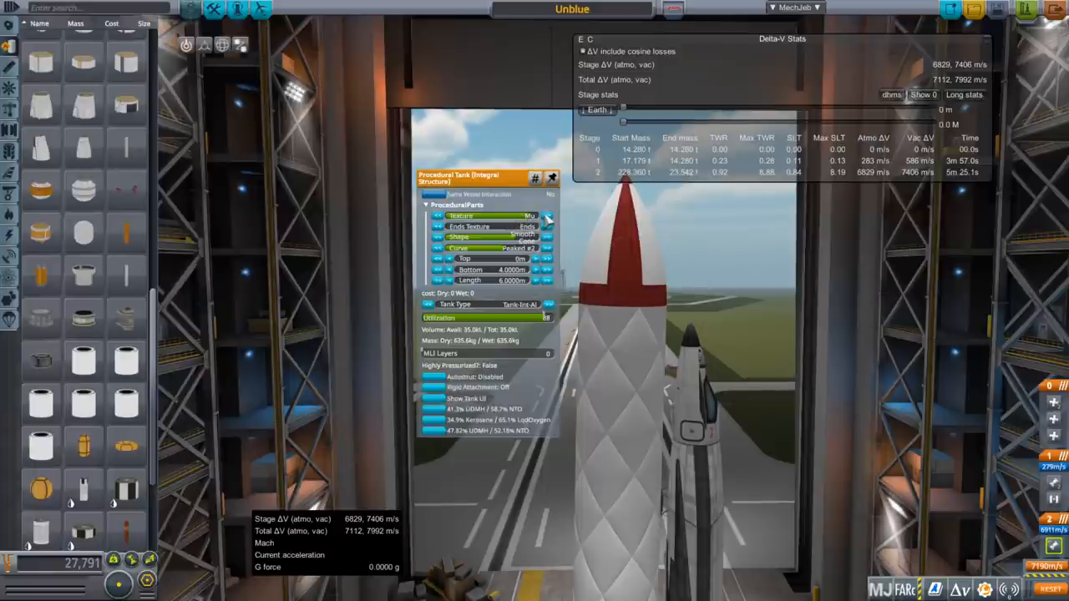
click(522, 215)
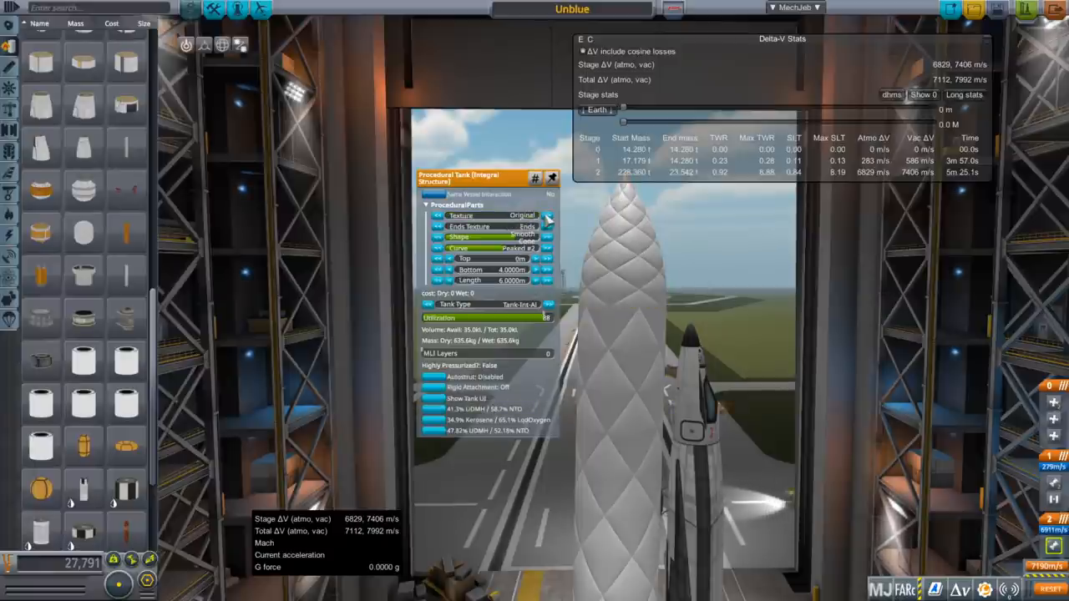
click(522, 215)
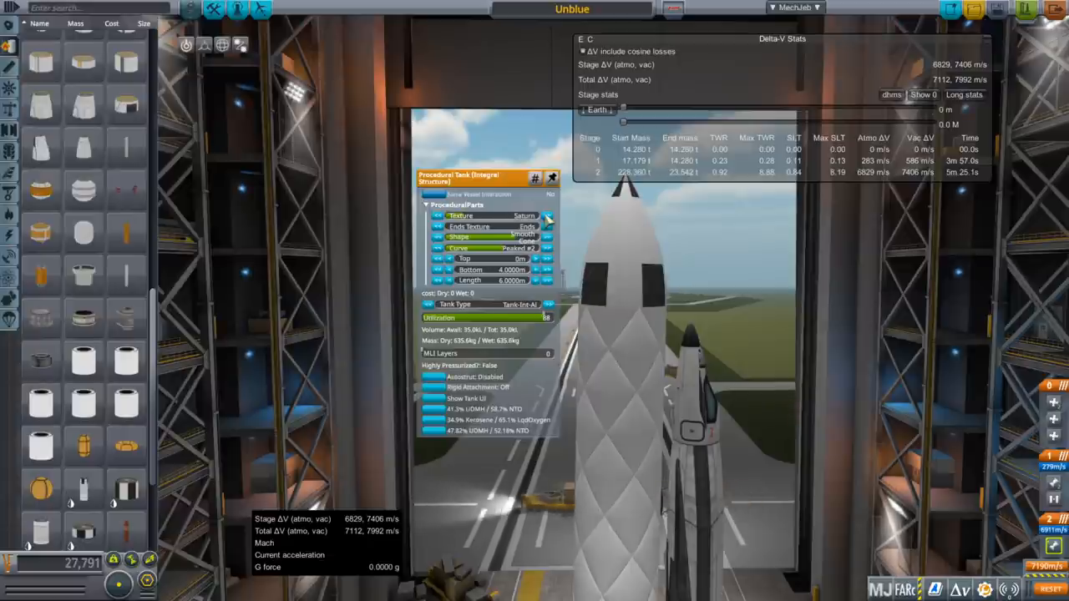
click(524, 215)
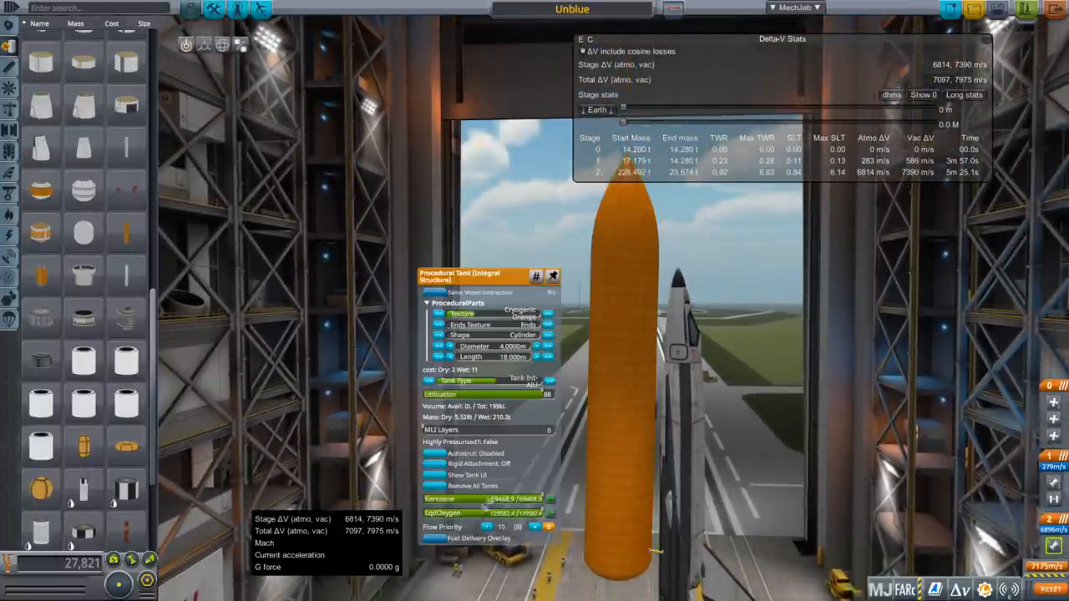
mouse_move(629, 245)
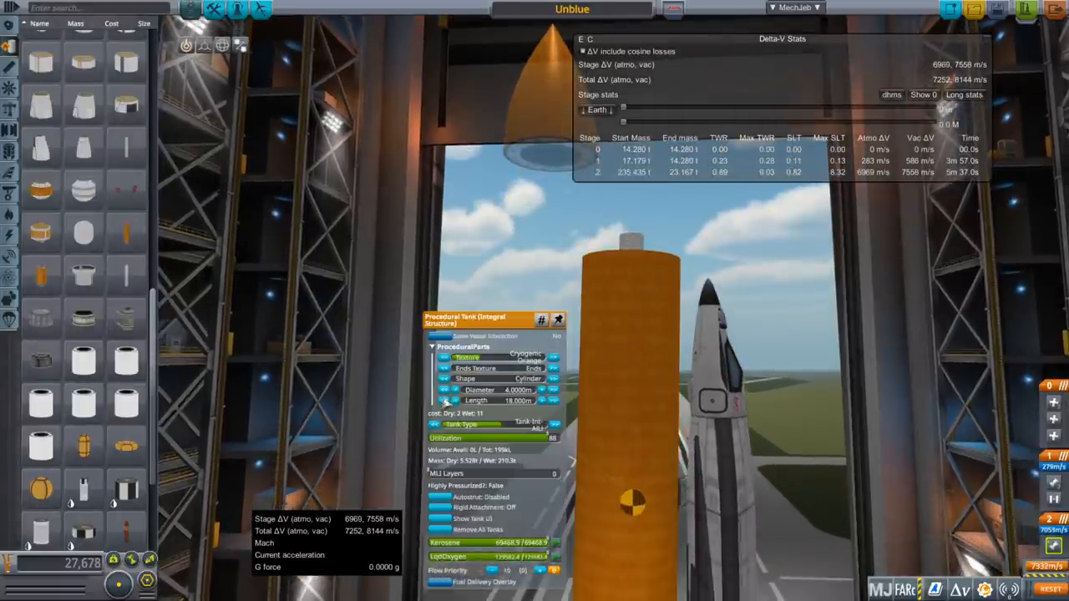
- Attach a procedural tank atop the orange tank and size it 4 m wide, 3 m long
click(449, 400)
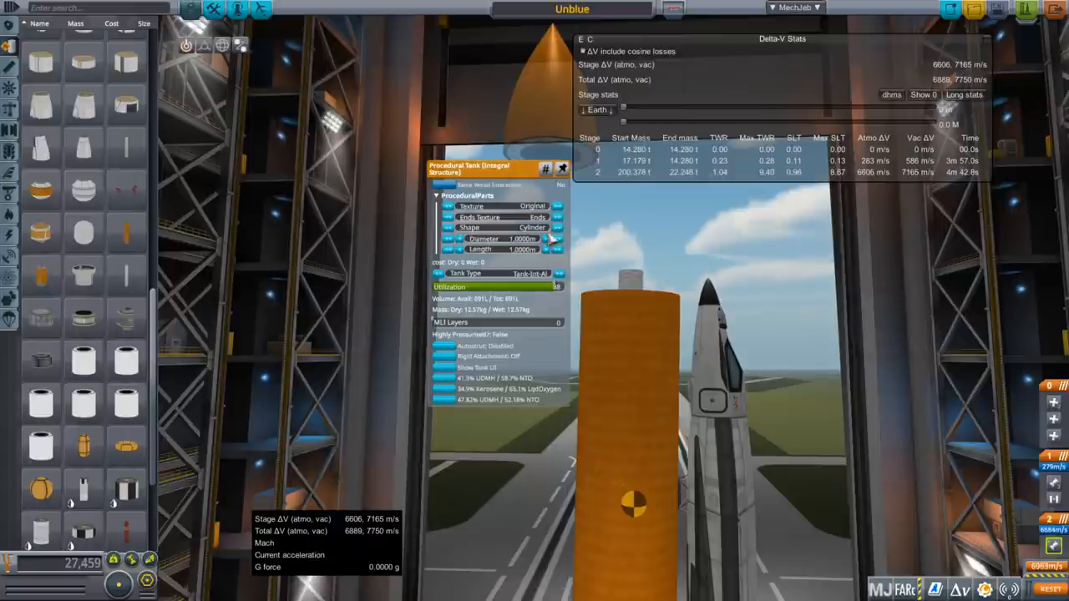
click(556, 239)
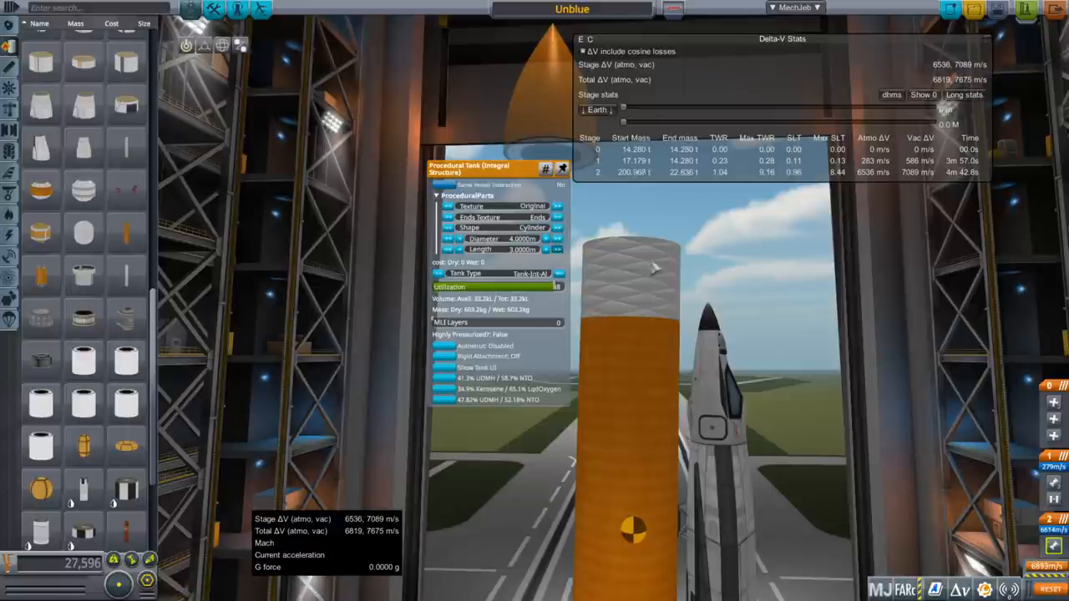
click(530, 206)
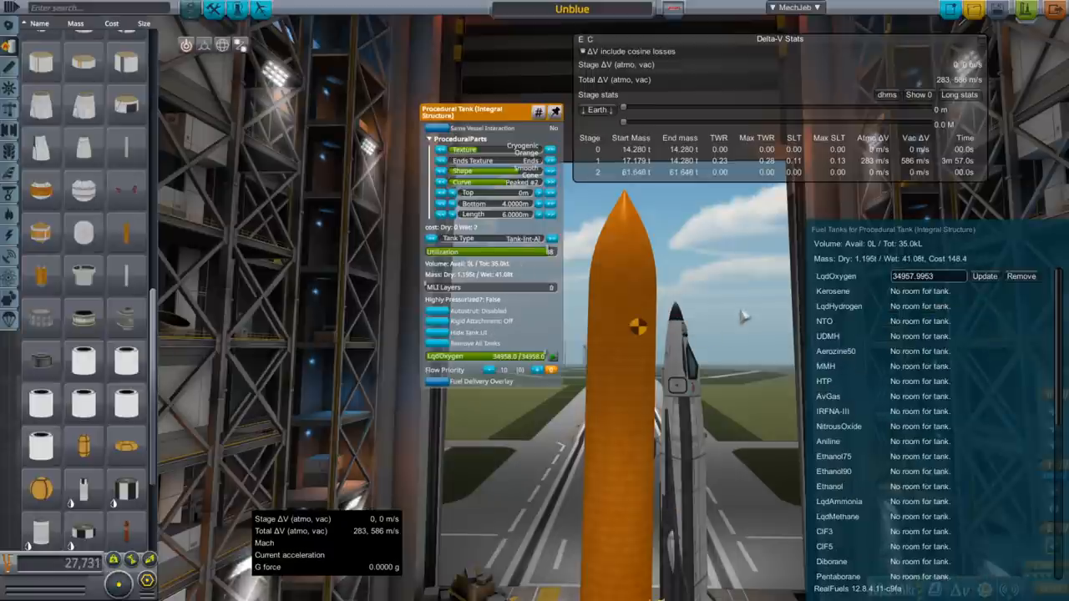
mouse_move(743, 304)
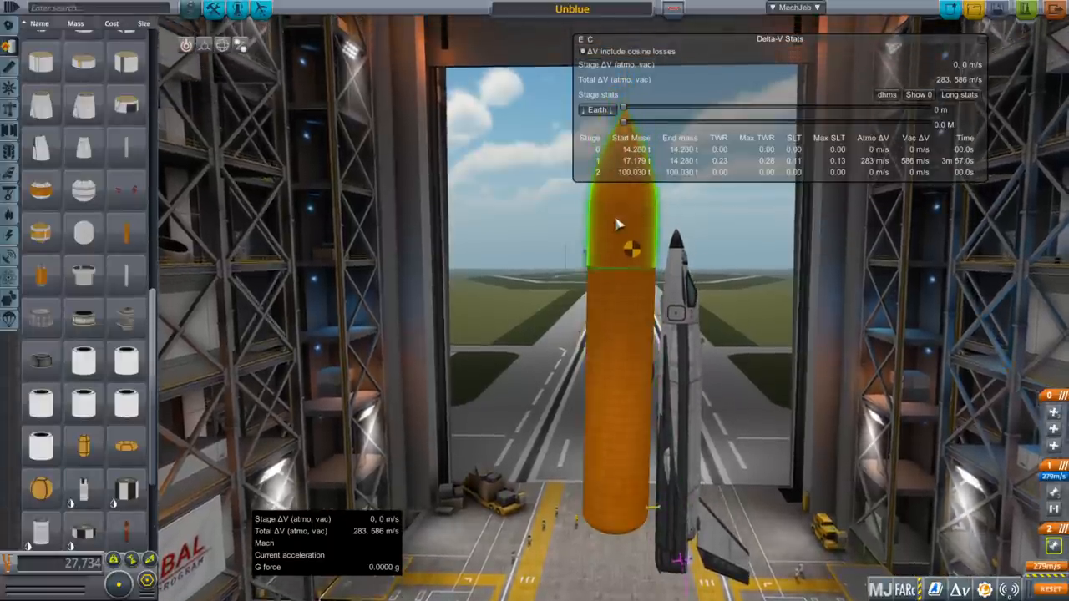
mouse_move(614, 247)
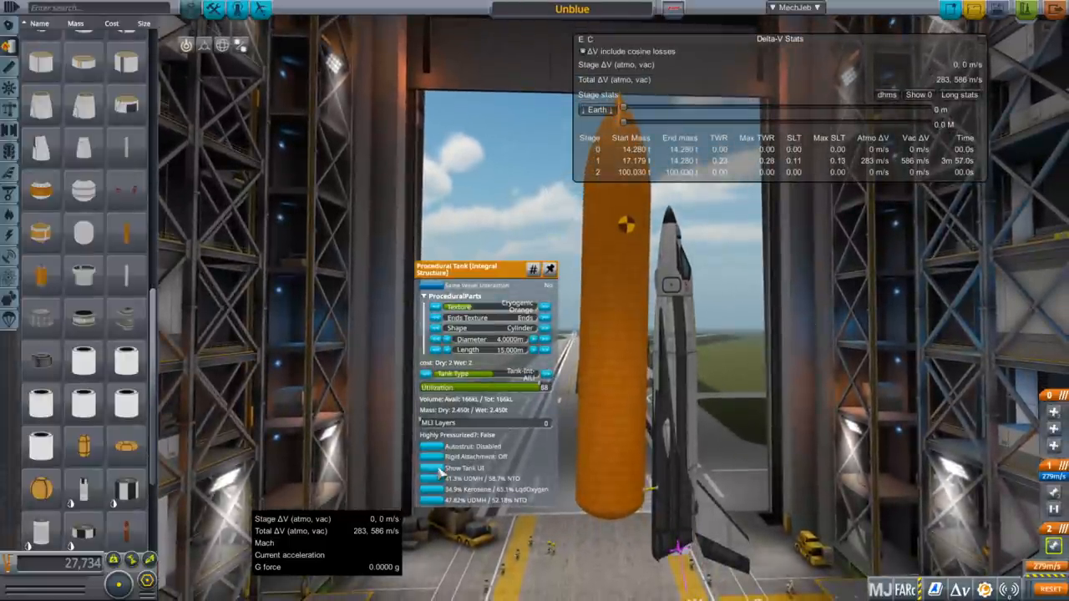
- Load LqdOxygen into the nose-cone tank, reattach it, and cut the main tank to 15 m
click(463, 467)
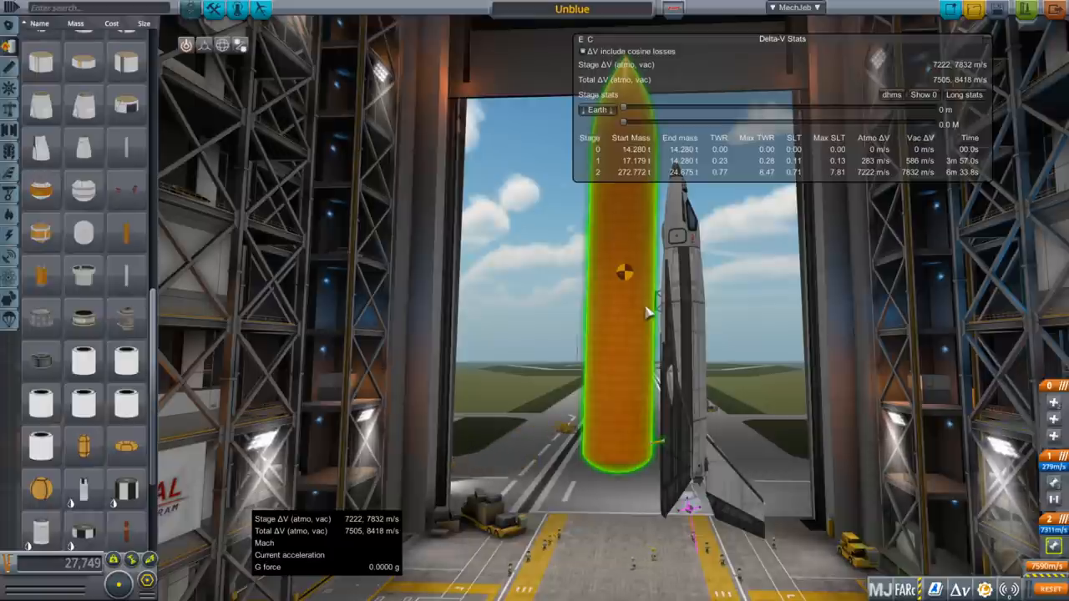
- Fuel the orange external tank and attach it beside the orbiter, reaching 272.772 t
click(204, 44)
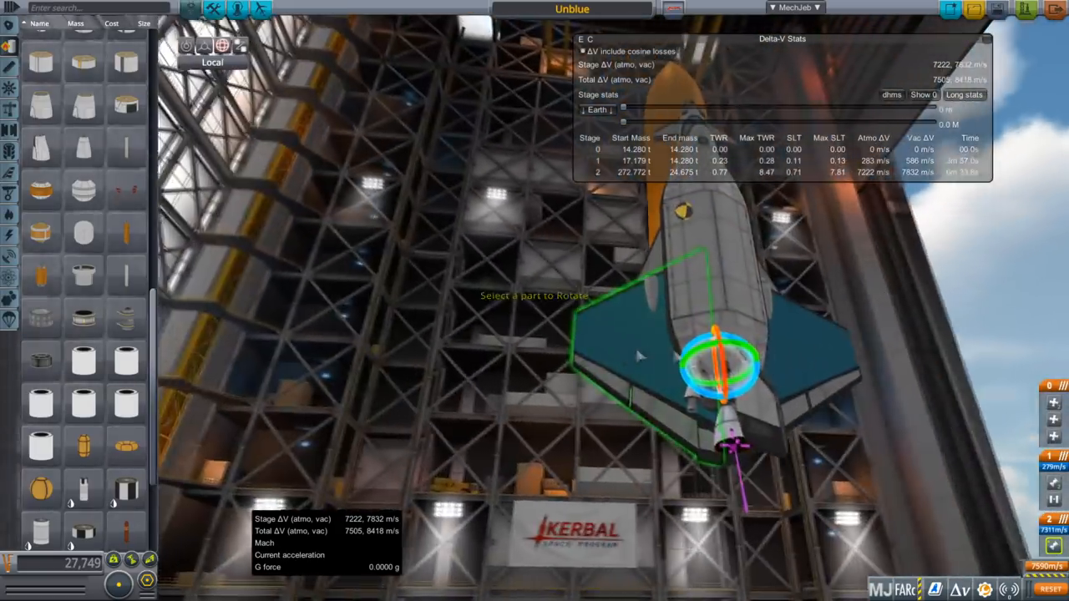
- Select the orbiter's delta wing with the Rotate gizmo
click(223, 45)
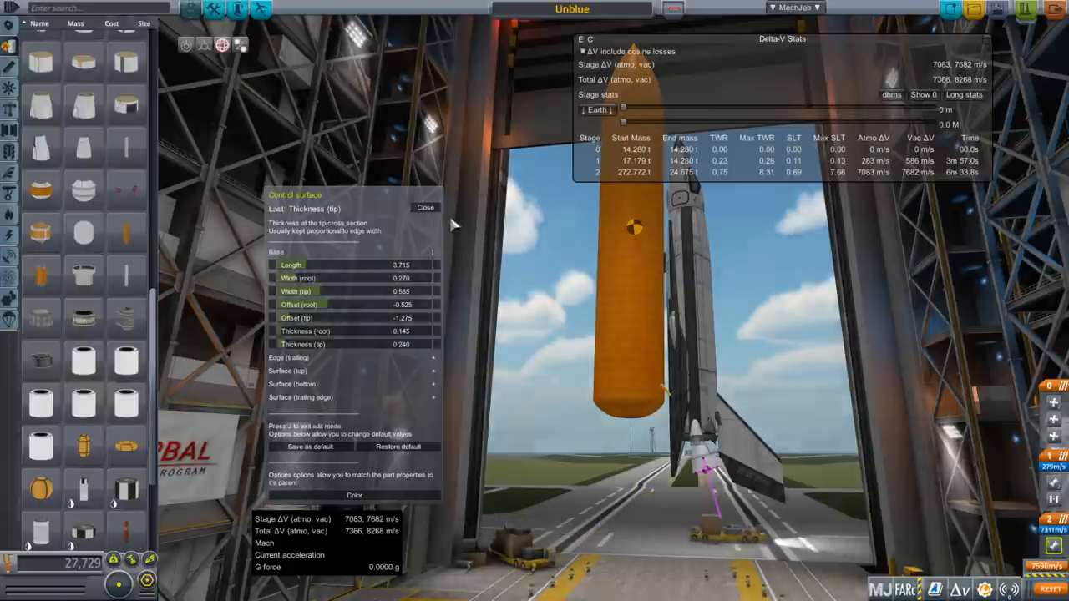
- Set the control surface to length 3.715 and tip thickness 0.240 in the wing editor
click(425, 207)
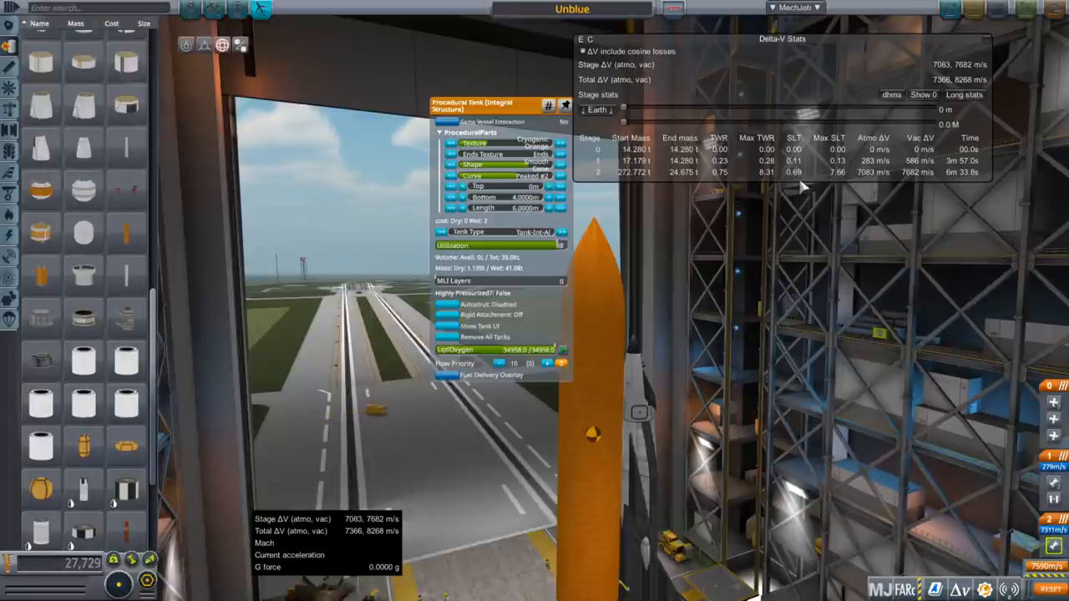
mouse_move(793, 194)
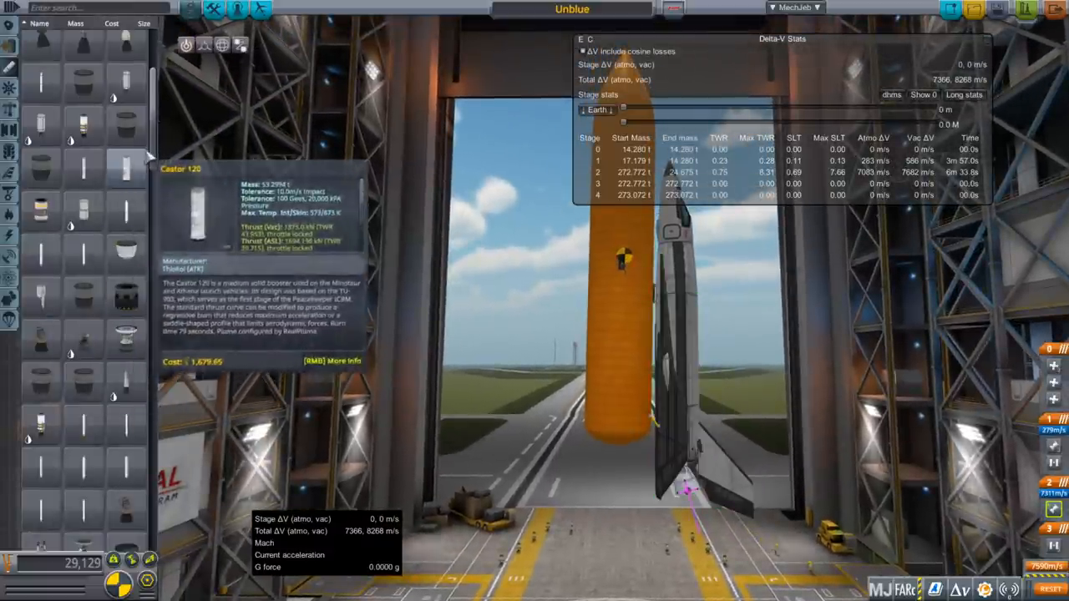
- Attach the orbiter to the orange external tank and confirm about 273 t in Delta-V Stats
scroll(down, 3)
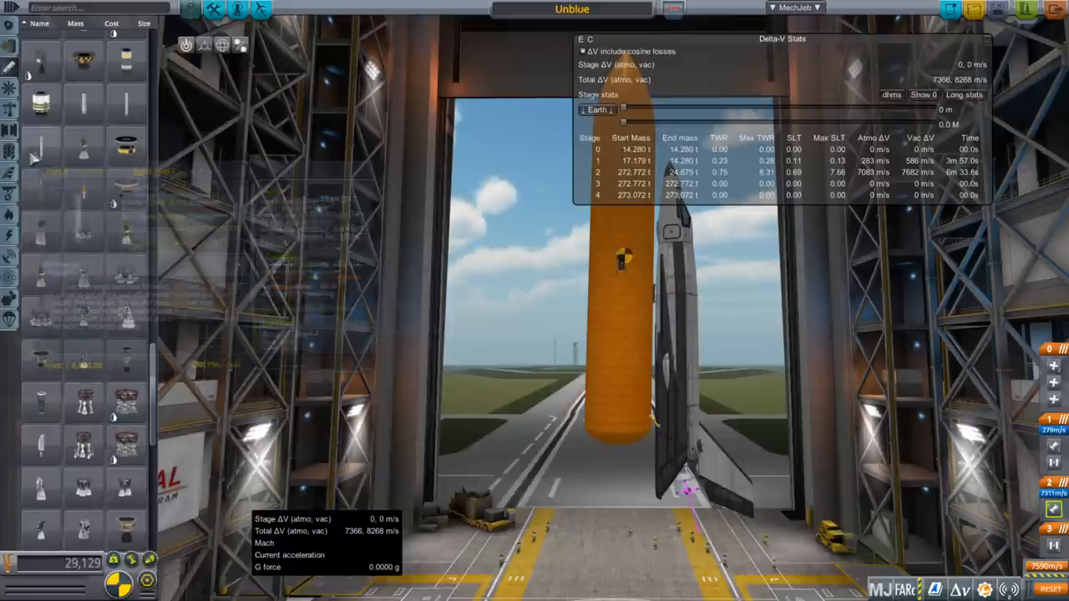
mouse_move(125, 104)
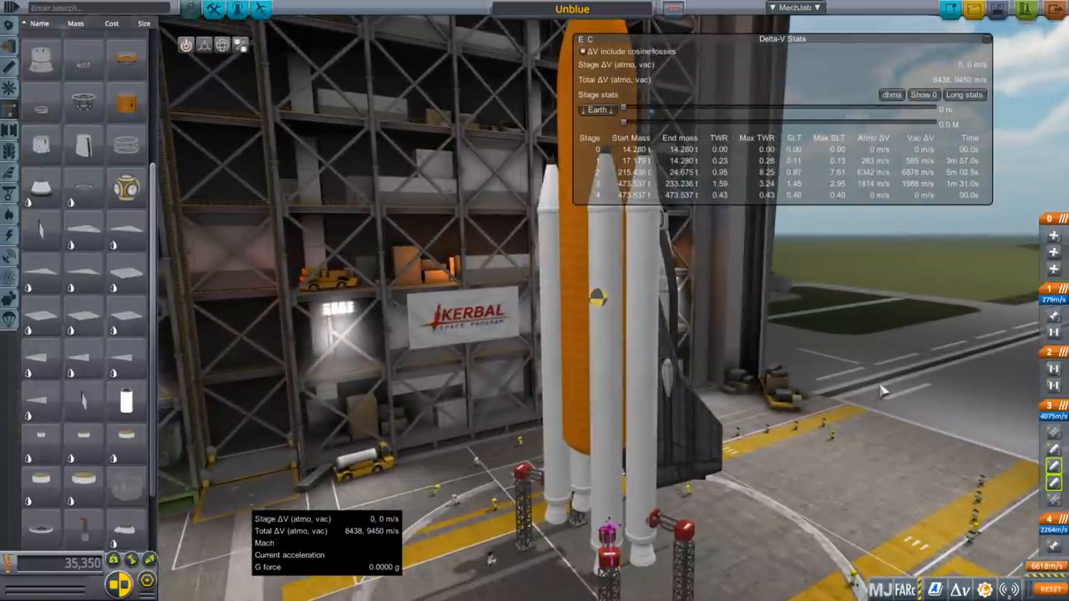
scroll(down, 3)
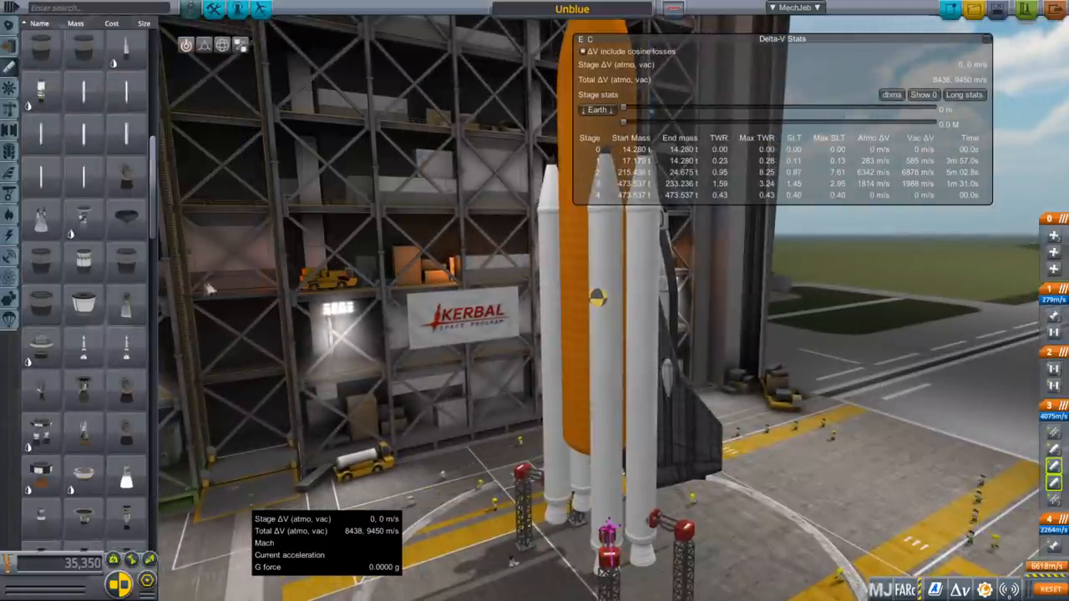
scroll(down, 3)
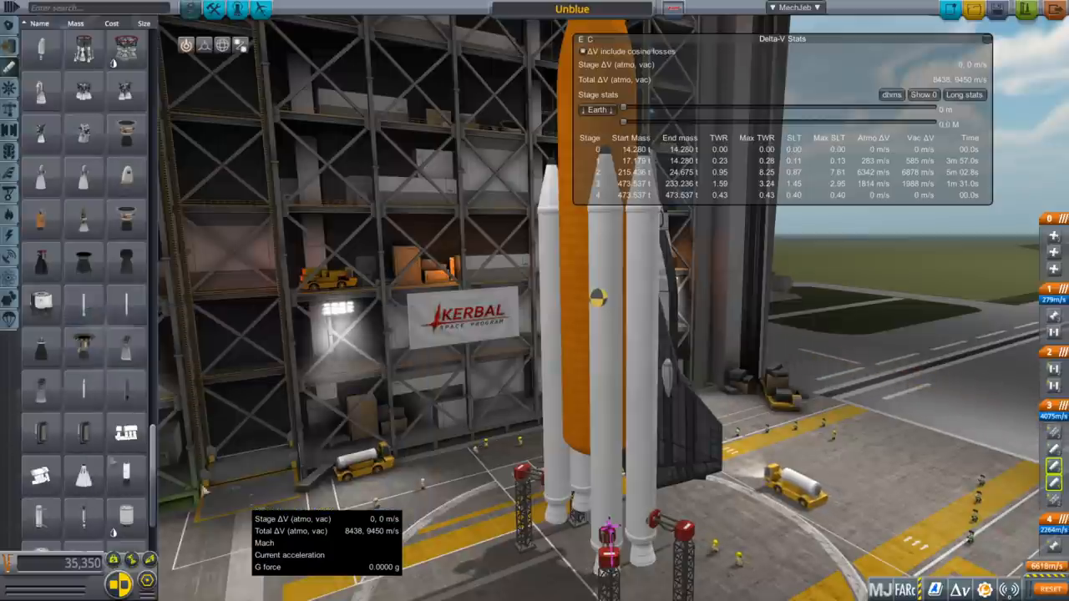
scroll(down, 3)
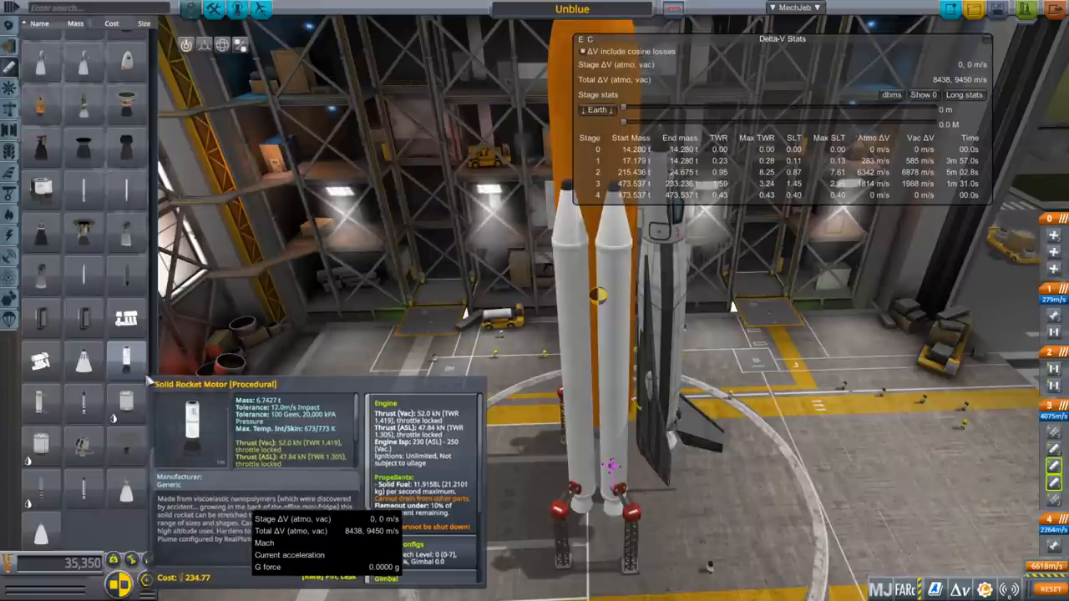
scroll(down, 3)
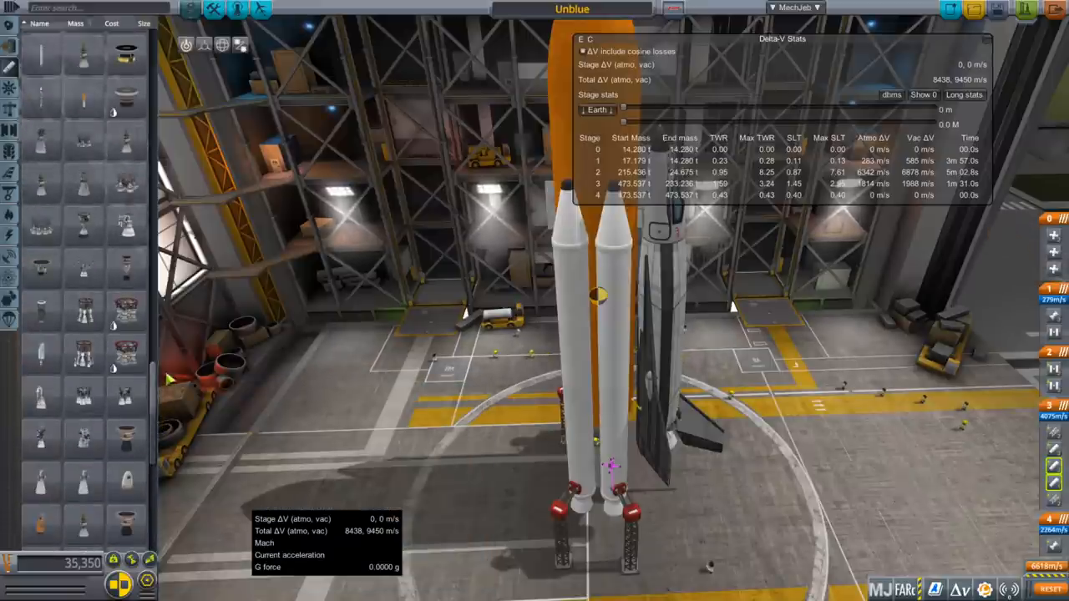
scroll(down, 3)
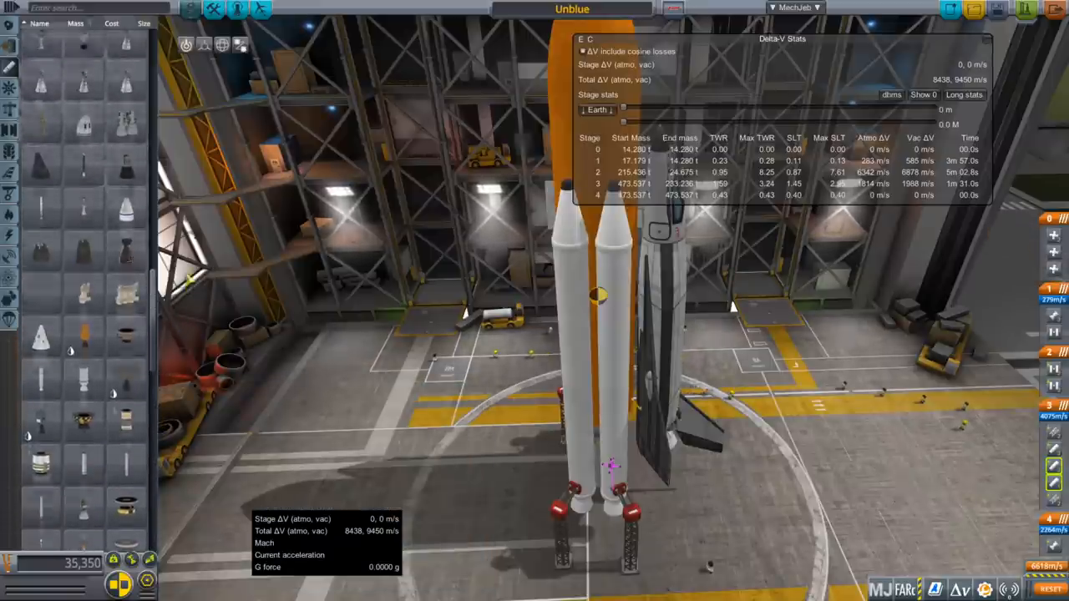
scroll(down, 3)
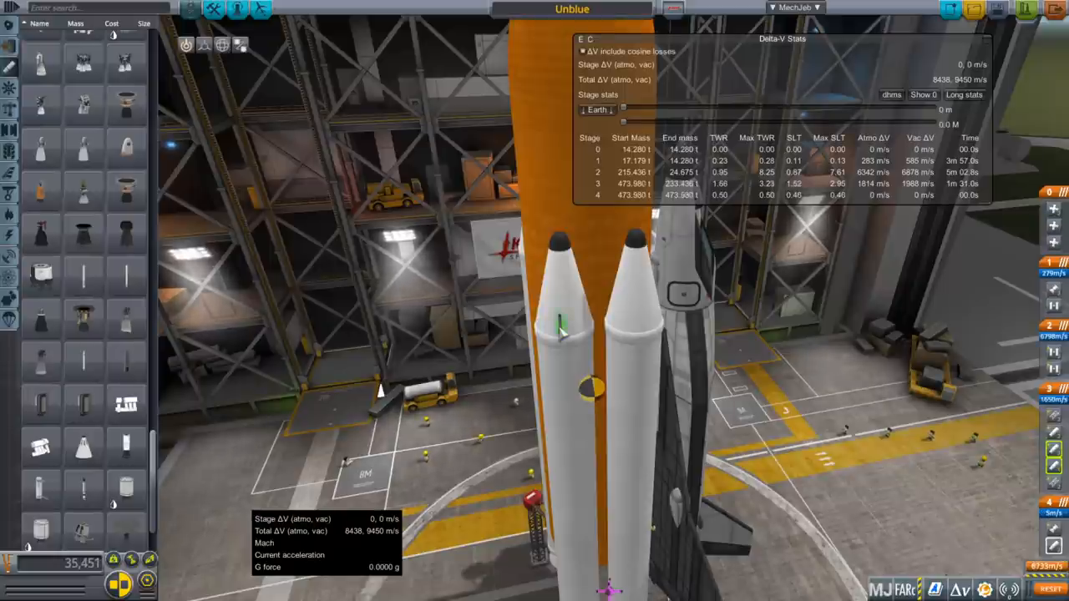
mouse_move(643, 329)
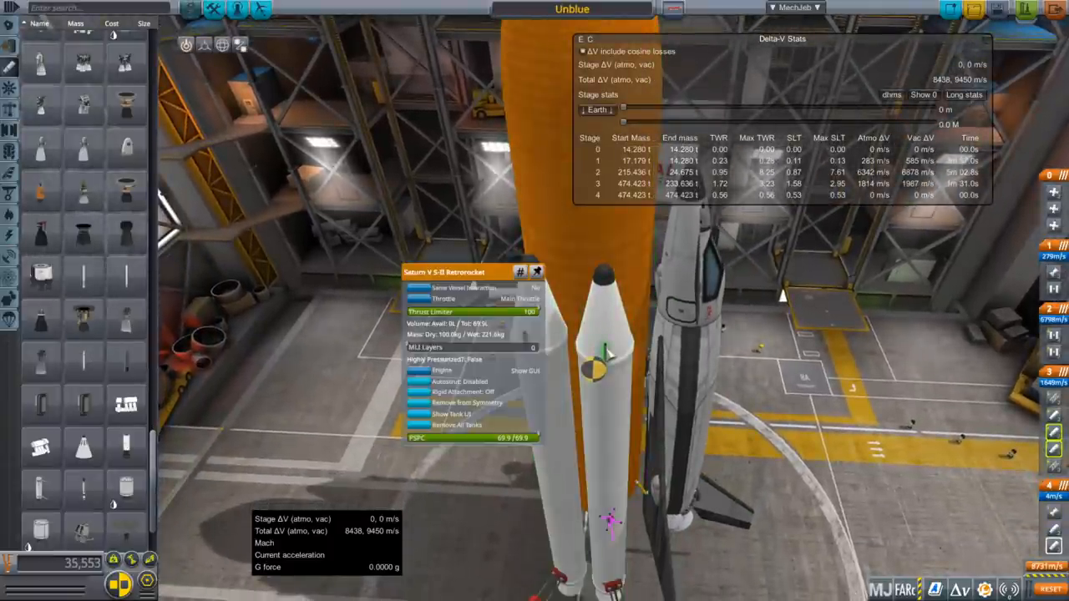
- Mount Saturn V S-II Retrorockets on the solid boosters, bringing the stack to 474.4 t
drag(526, 311, 472, 311)
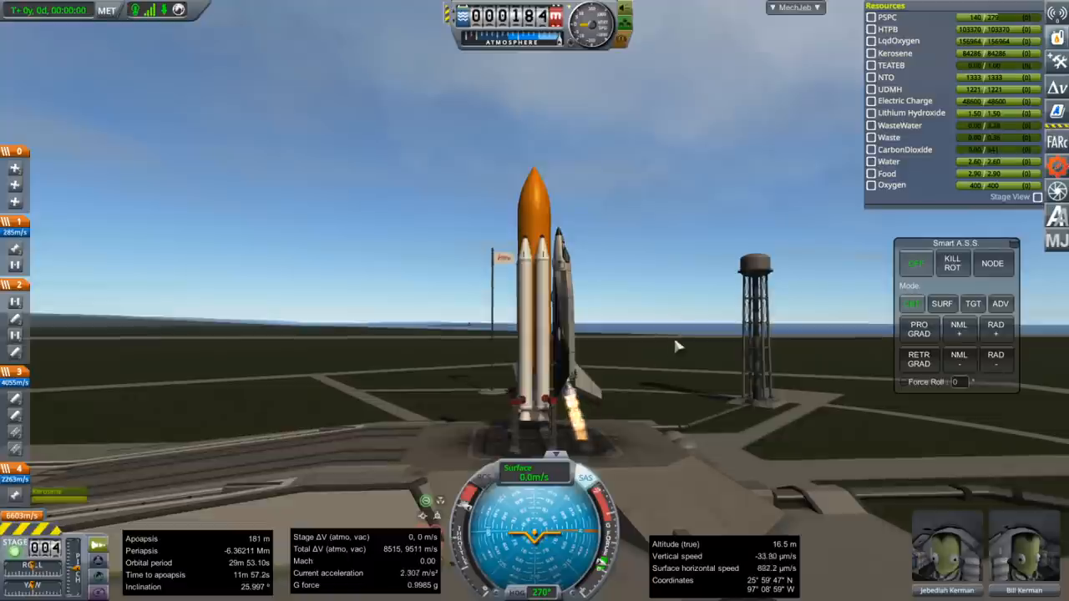
- Launch, climb to about 35 km, and switch Smart A.S.S. from ORB to SURF
key(space)
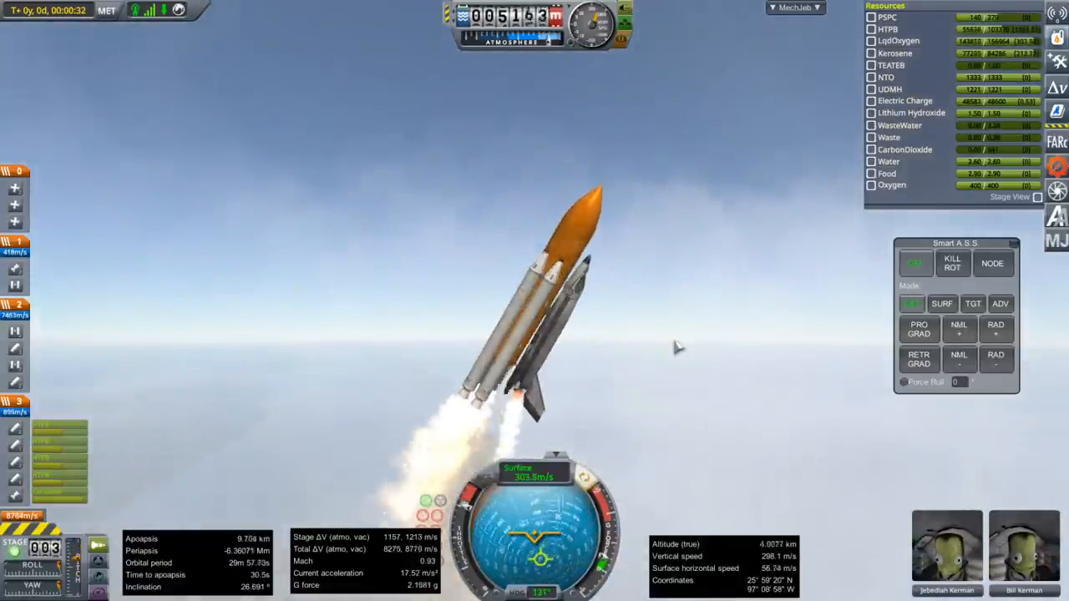
click(911, 303)
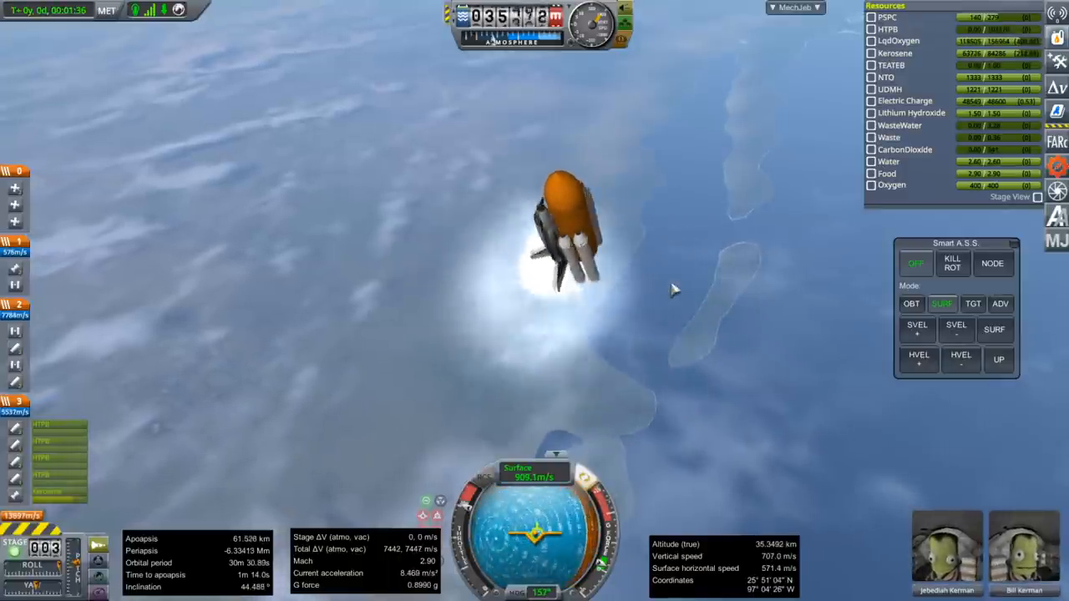
- Drop the solid boosters and keep burning past 66 km under SURF attitude hold
key(space)
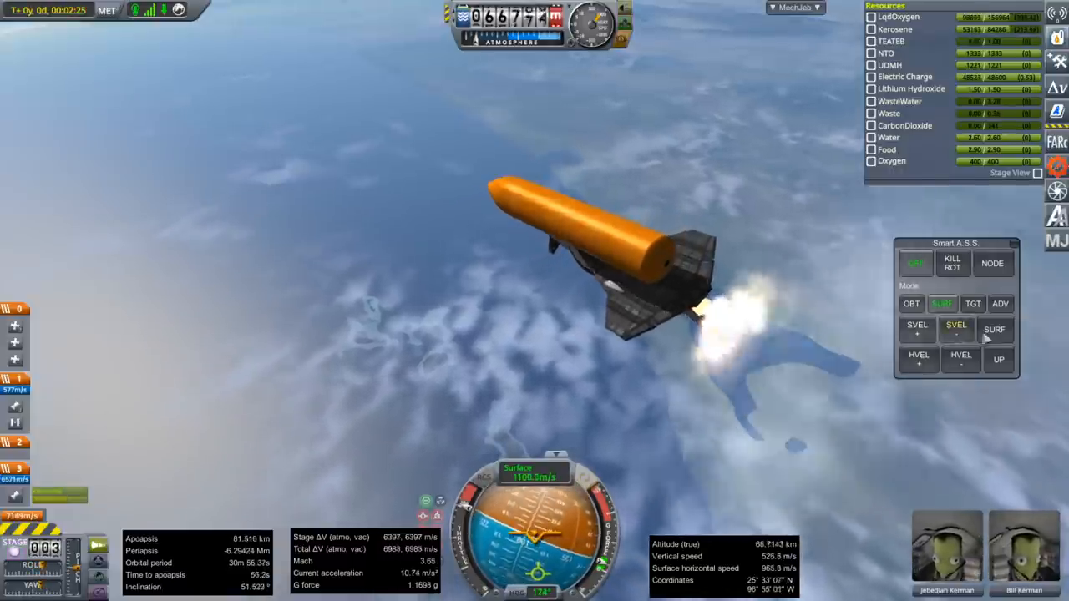
- Hold Smart A.S.S. SURF attitude at HDG 150, PIT 45, ROL 0 near 82 km
click(994, 329)
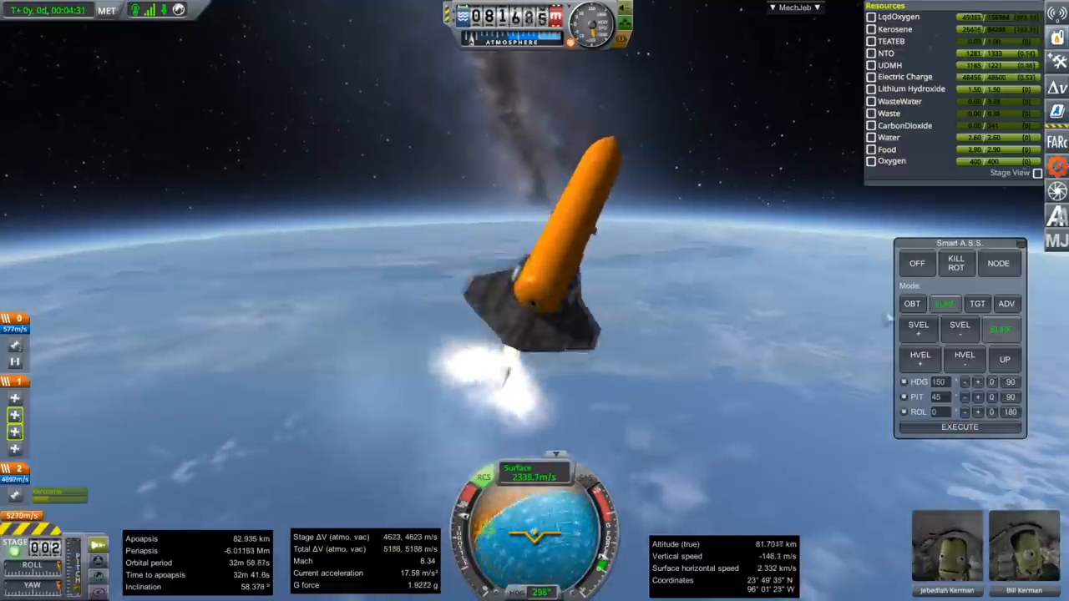
- Review the Flight Results window listing the tank's aerodynamic-stress failures during descent
click(916, 263)
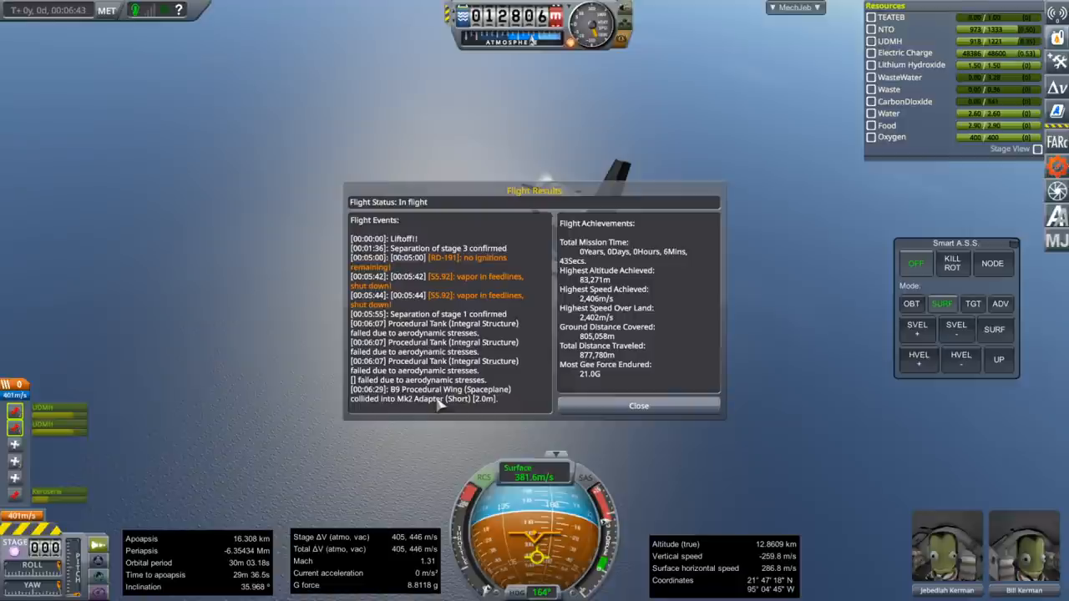
- Dismiss the Flight Results report so the orbiter keeps gliding over the ocean near 5 km
click(638, 406)
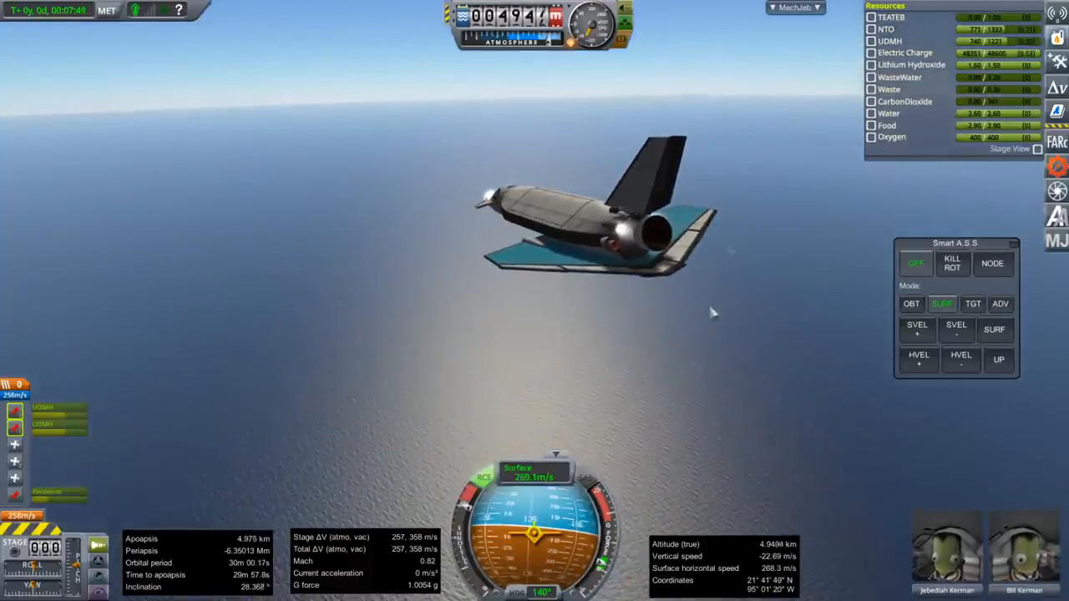
click(794, 6)
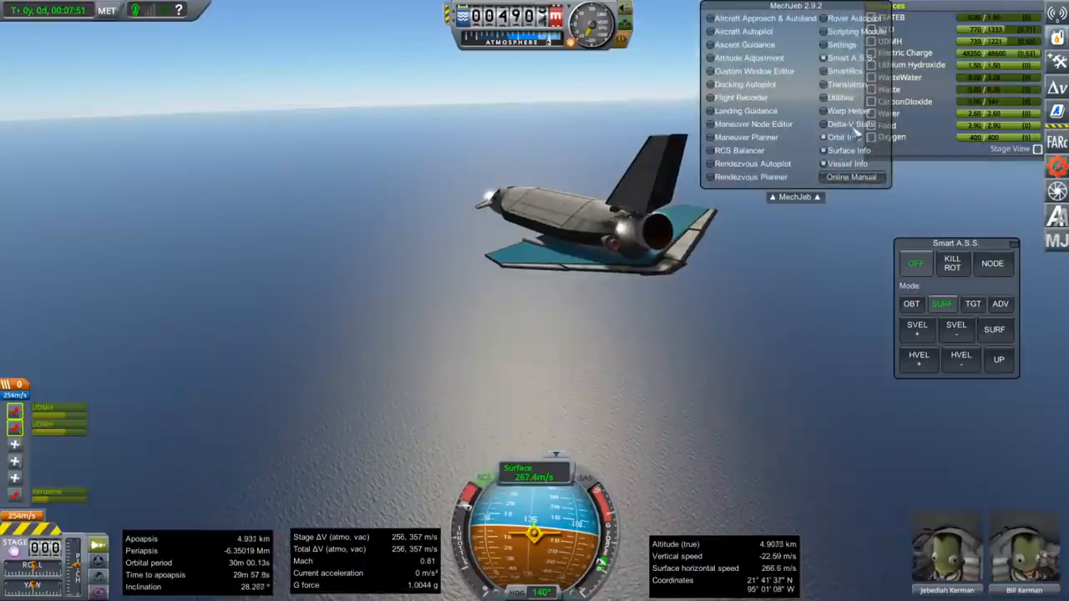
click(847, 124)
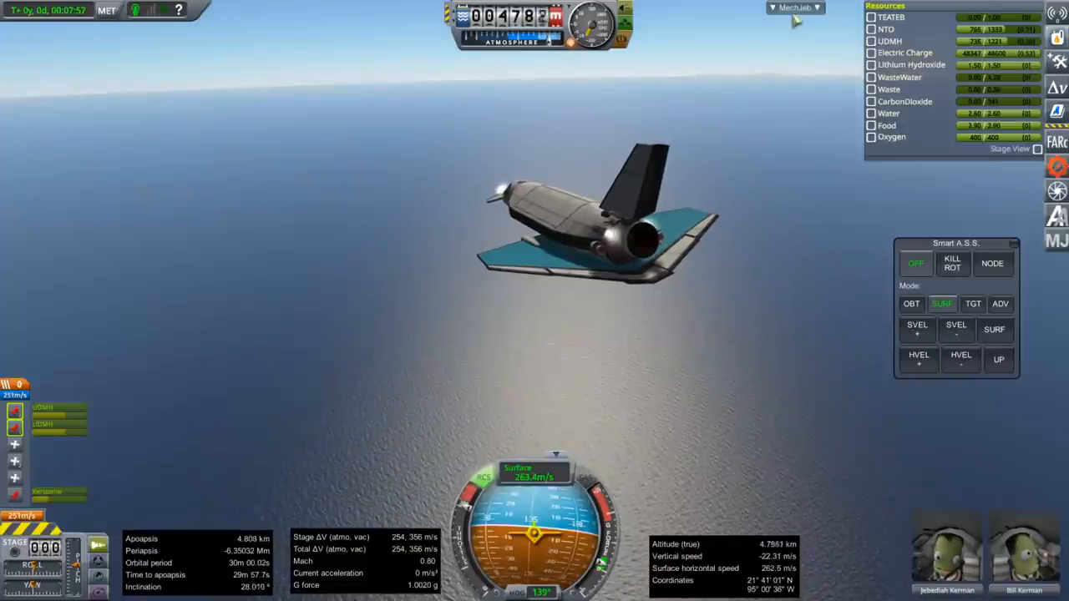
click(795, 7)
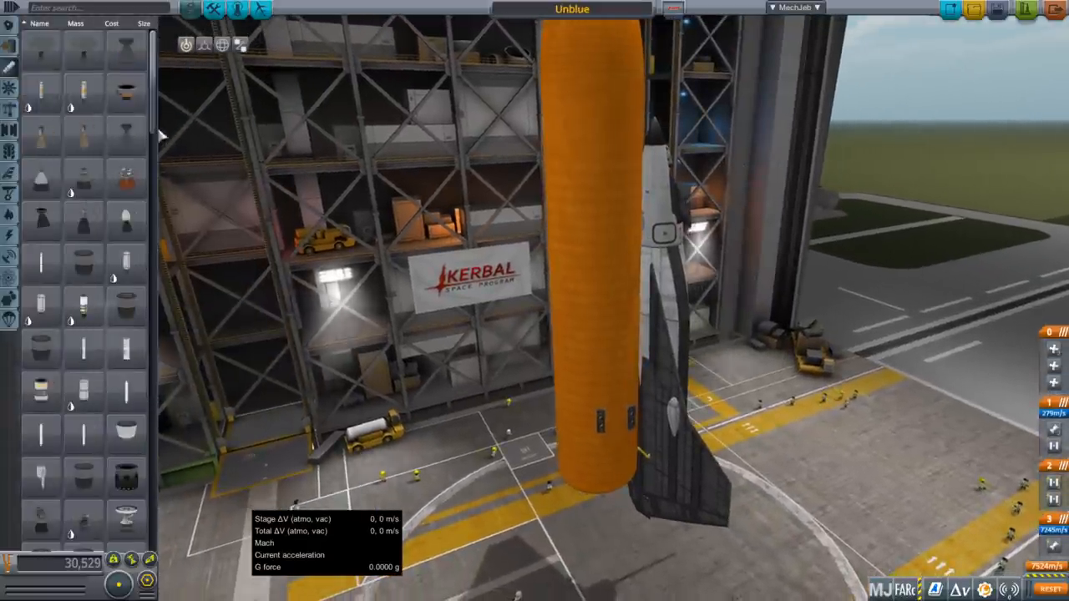
scroll(down, 3)
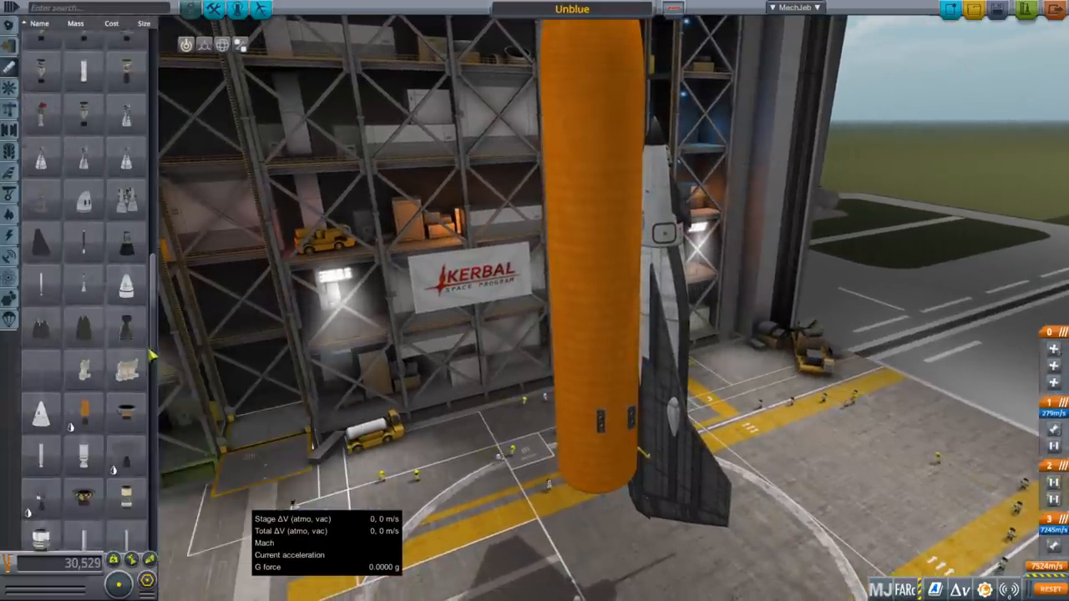